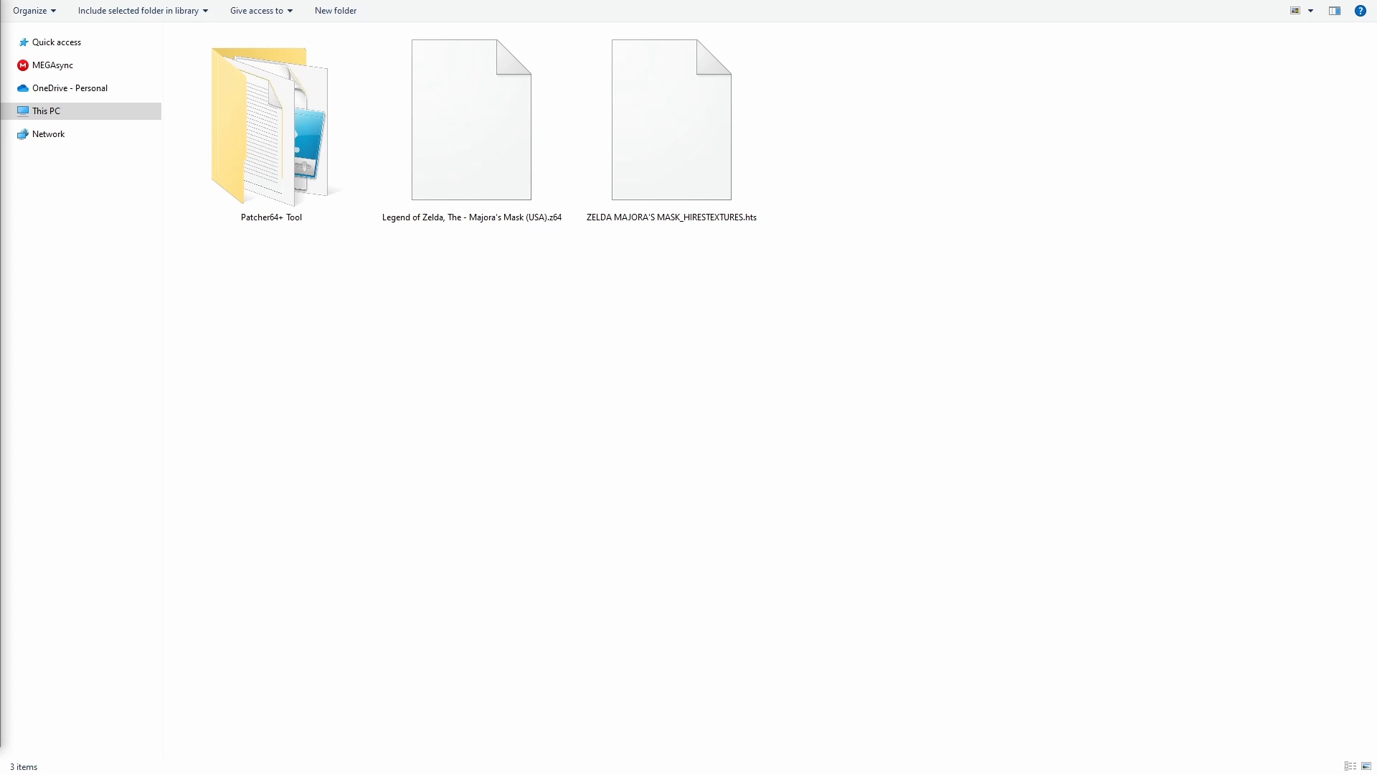
# Step: Open the Patcher64+ Tool folder and select its Launcher.exe
pyautogui.doubleClick(267, 115)
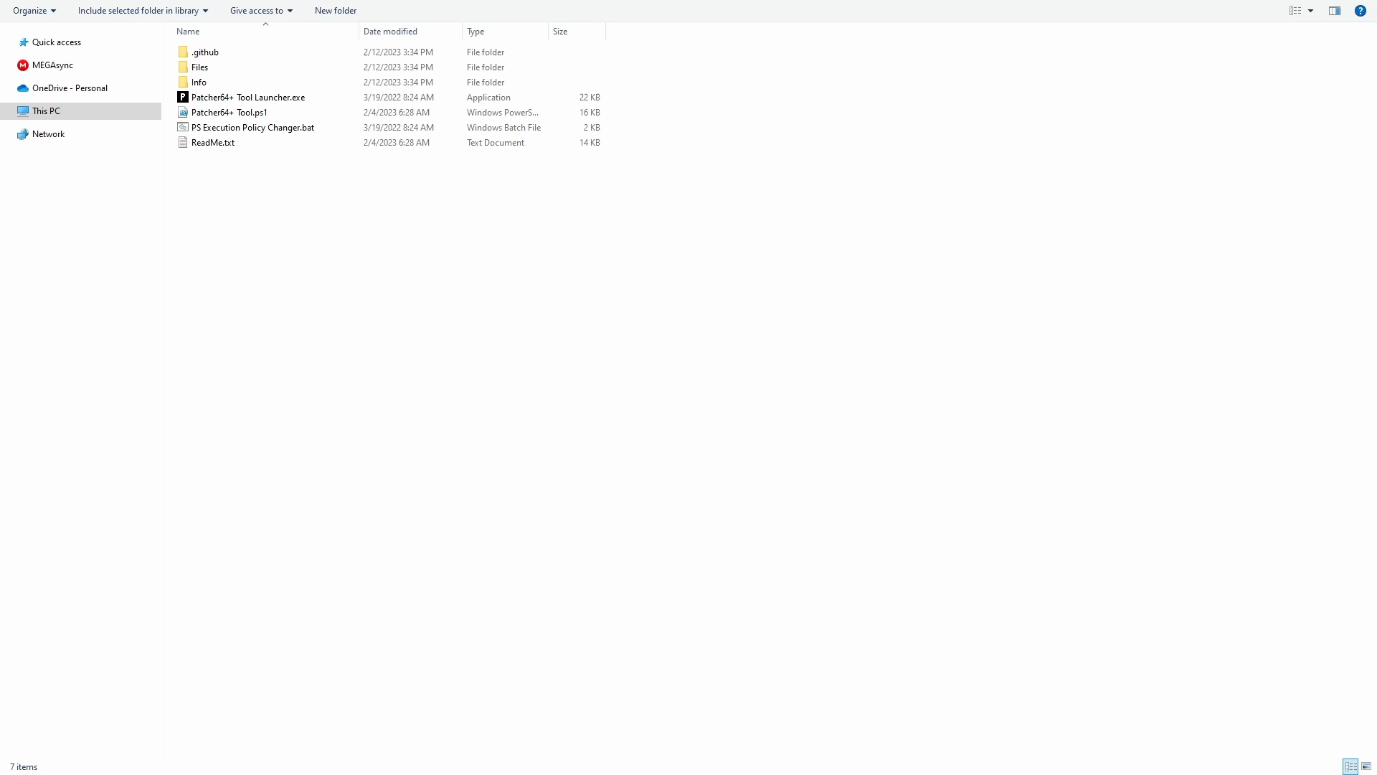
pyautogui.click(246, 97)
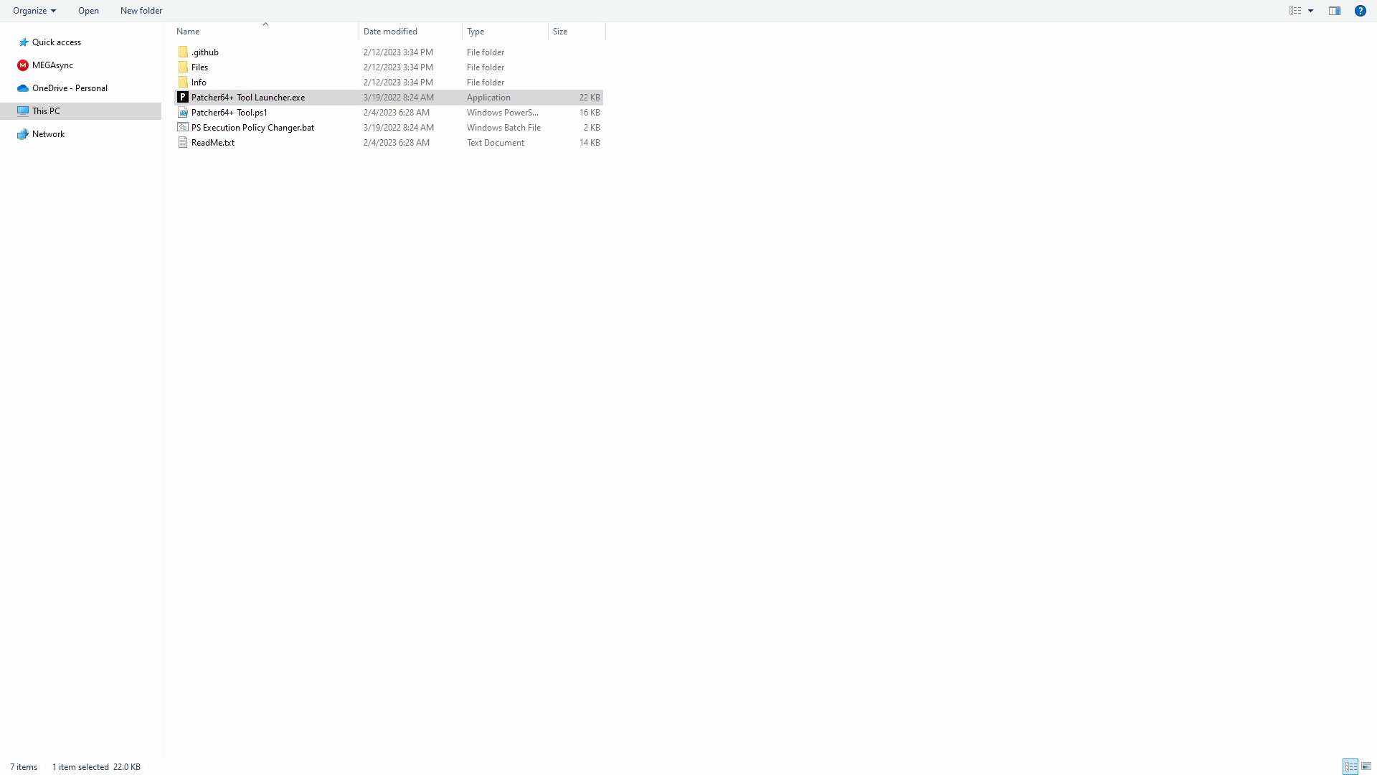
# Step: Launch Patcher64+ and set the Majora's Mask (USA) .z64 ROM as the game path
pyautogui.doubleClick(246, 98)
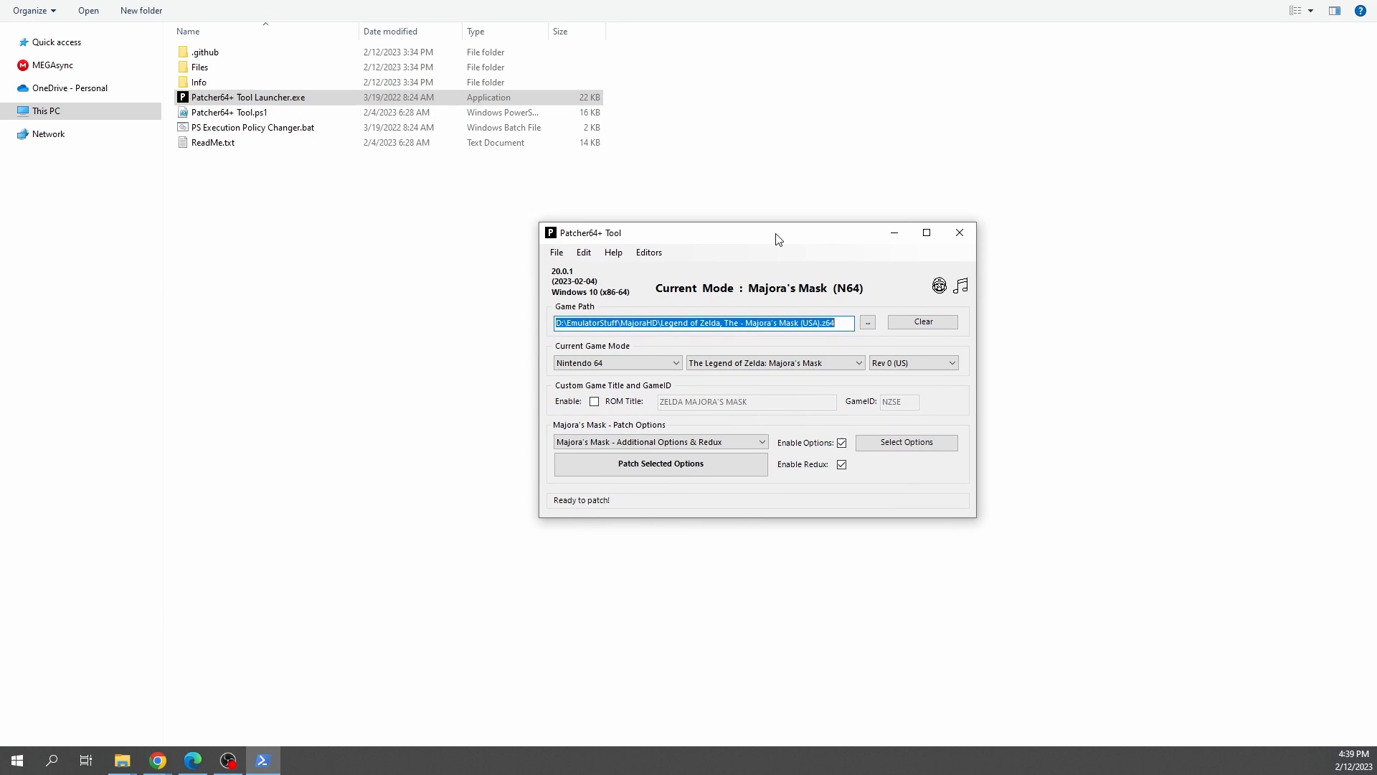
pyautogui.moveTo(777, 232); pyautogui.dragTo(754, 232)
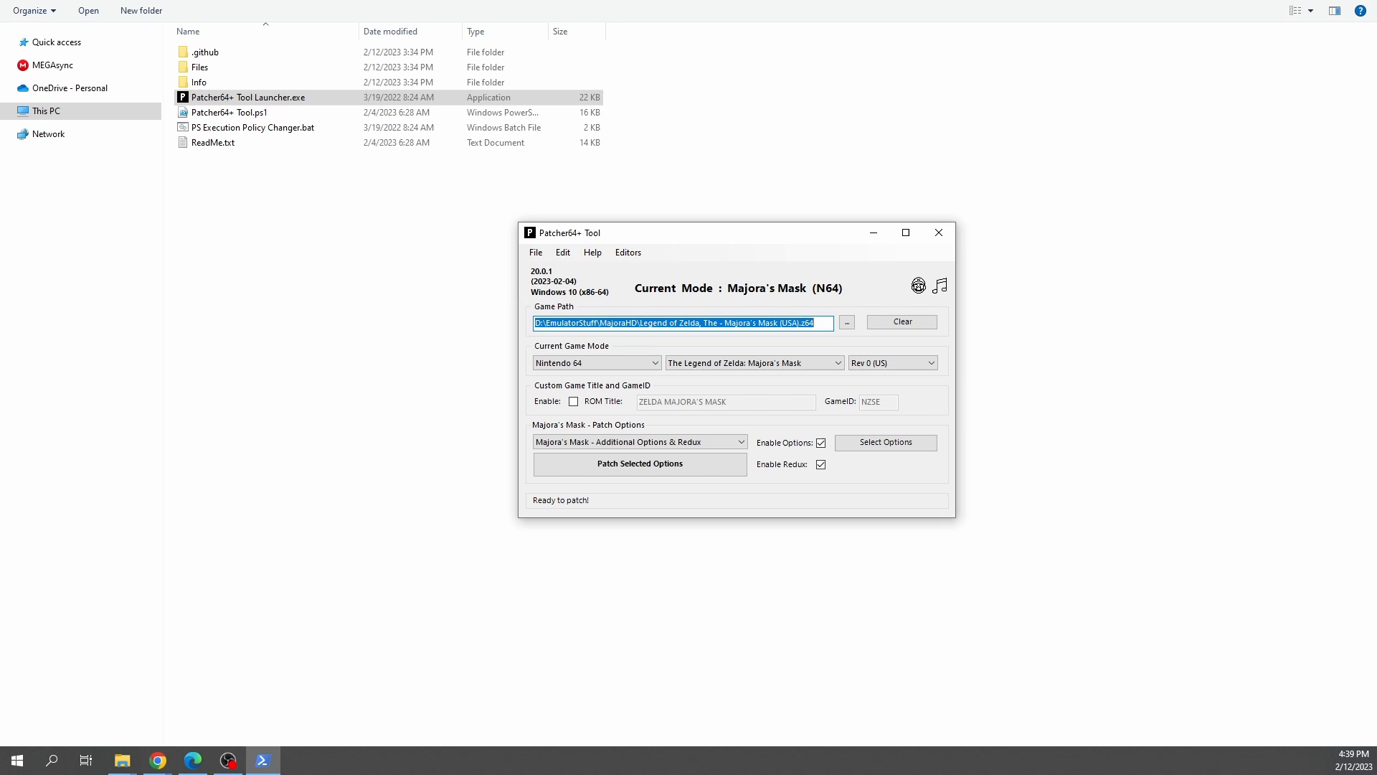
pyautogui.click(846, 322)
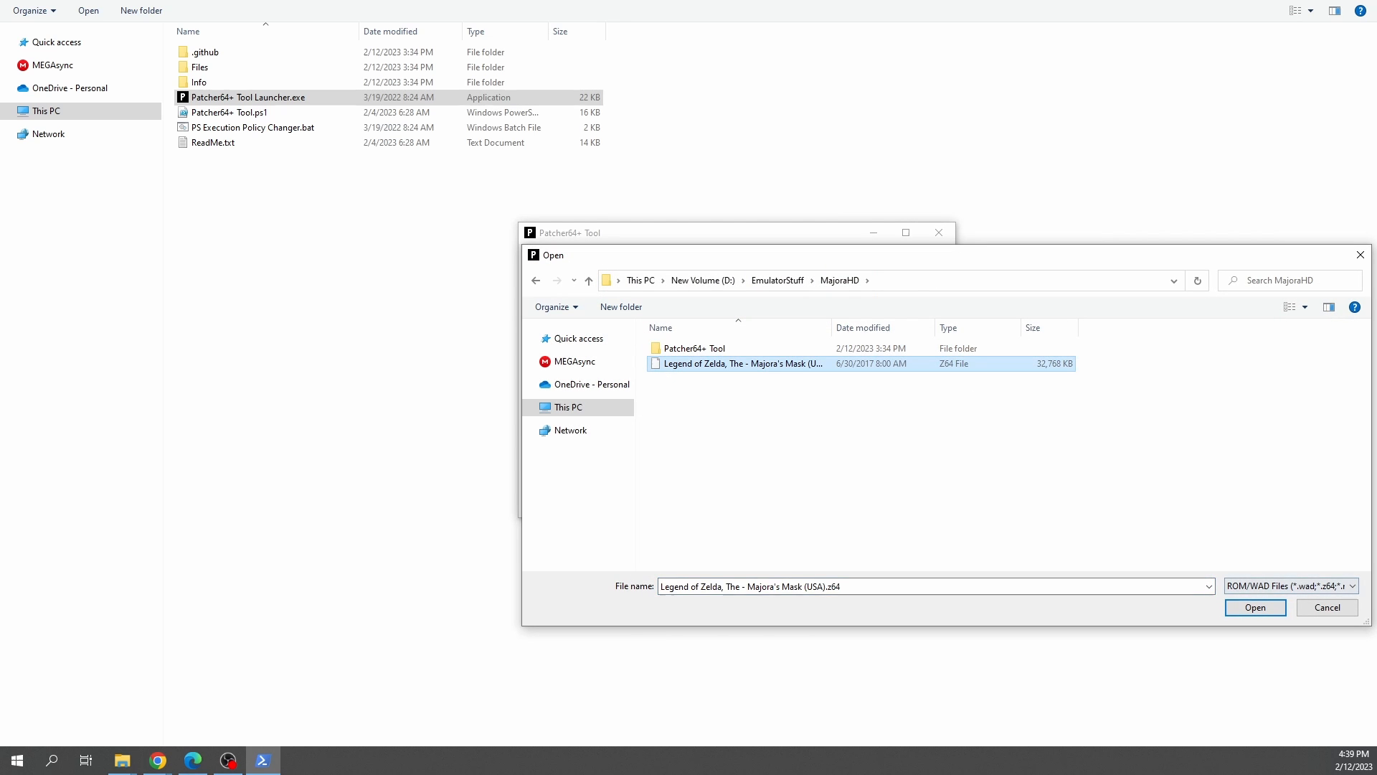
pyautogui.click(1255, 608)
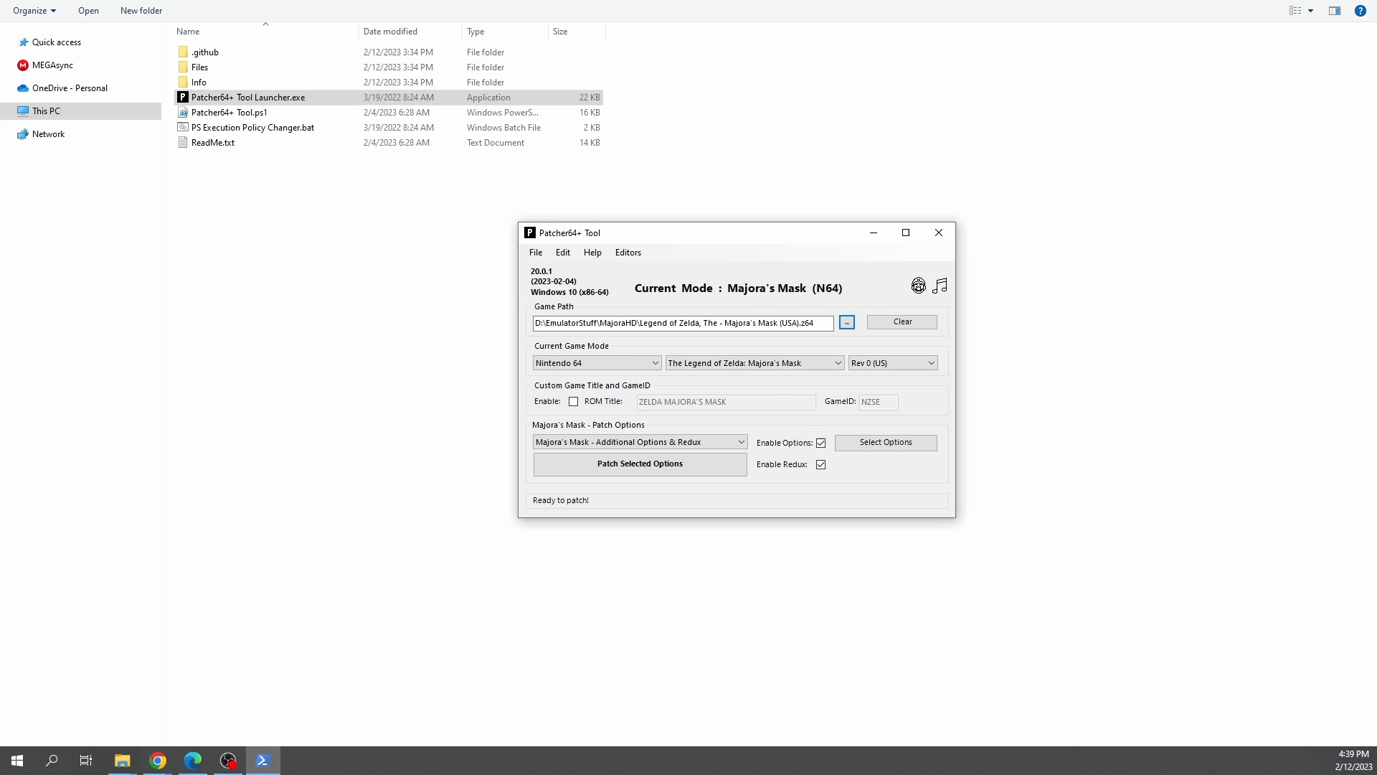
pyautogui.click(755, 362)
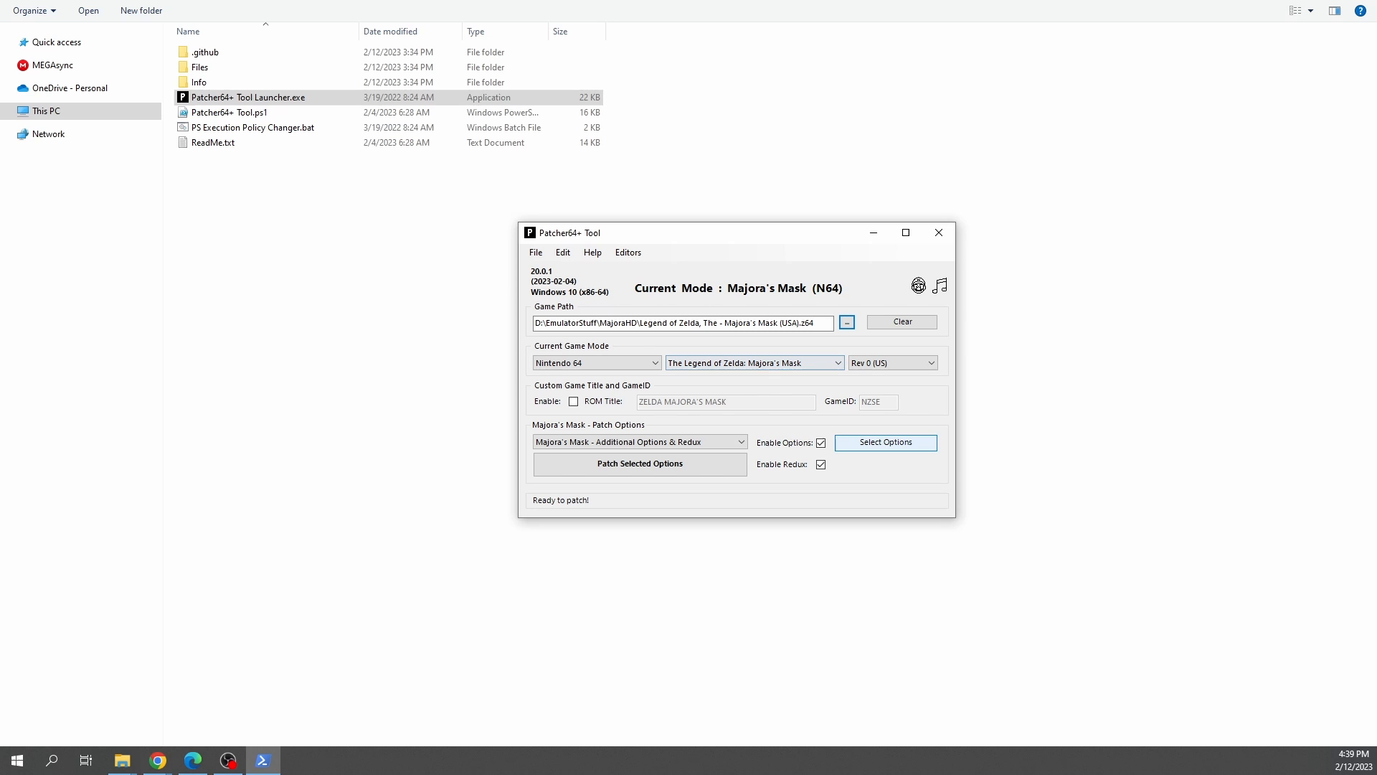
# Step: Enable 16:9 Widescreen (Advanced) under Graphics in the additional options, then close them
pyautogui.click(887, 442)
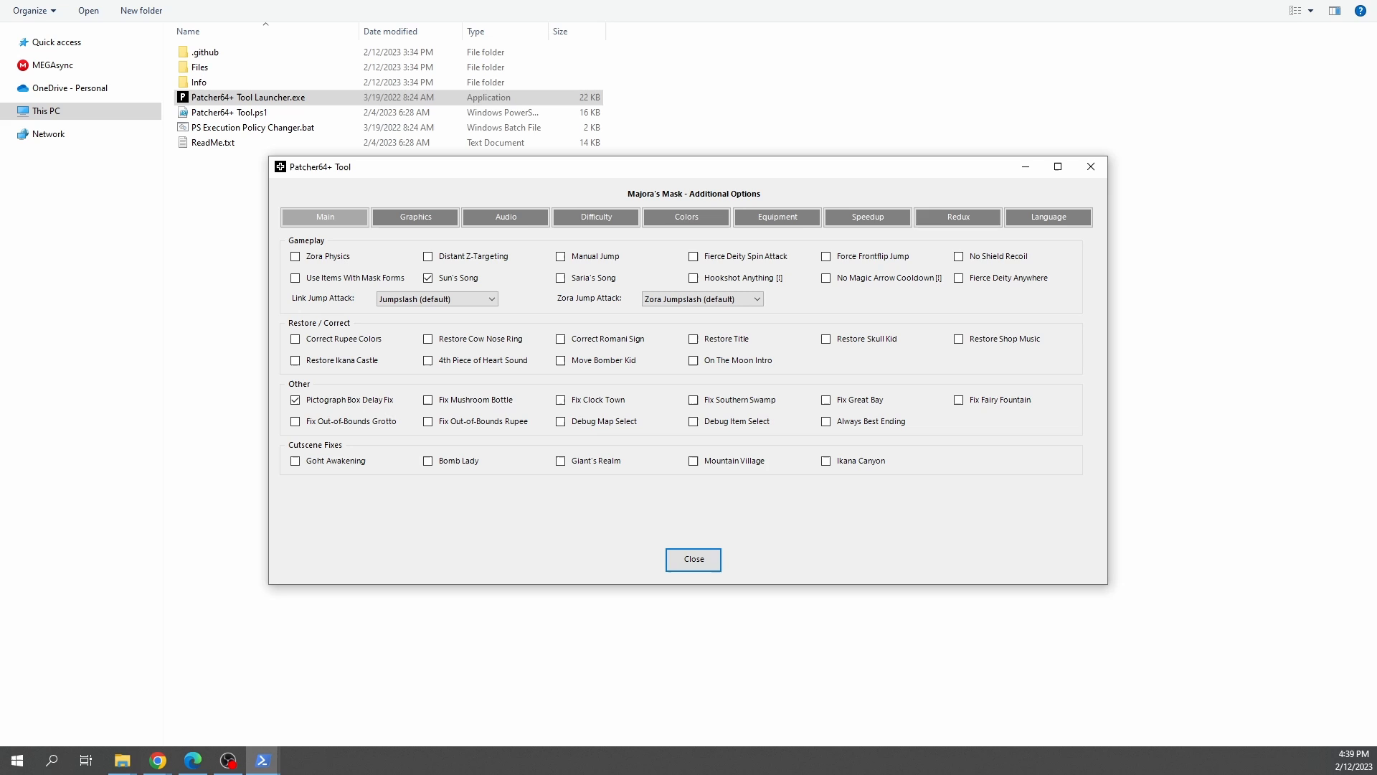
pyautogui.click(415, 216)
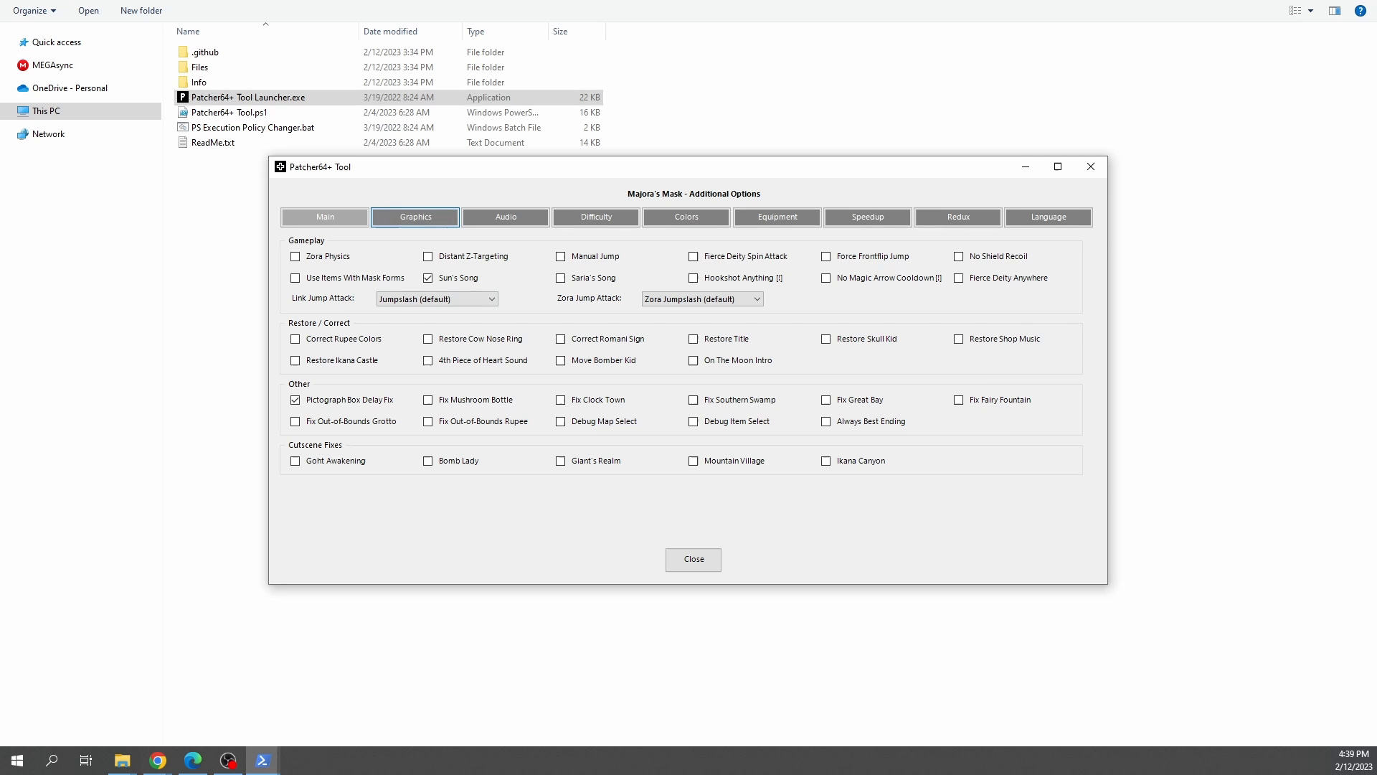
pyautogui.click(415, 217)
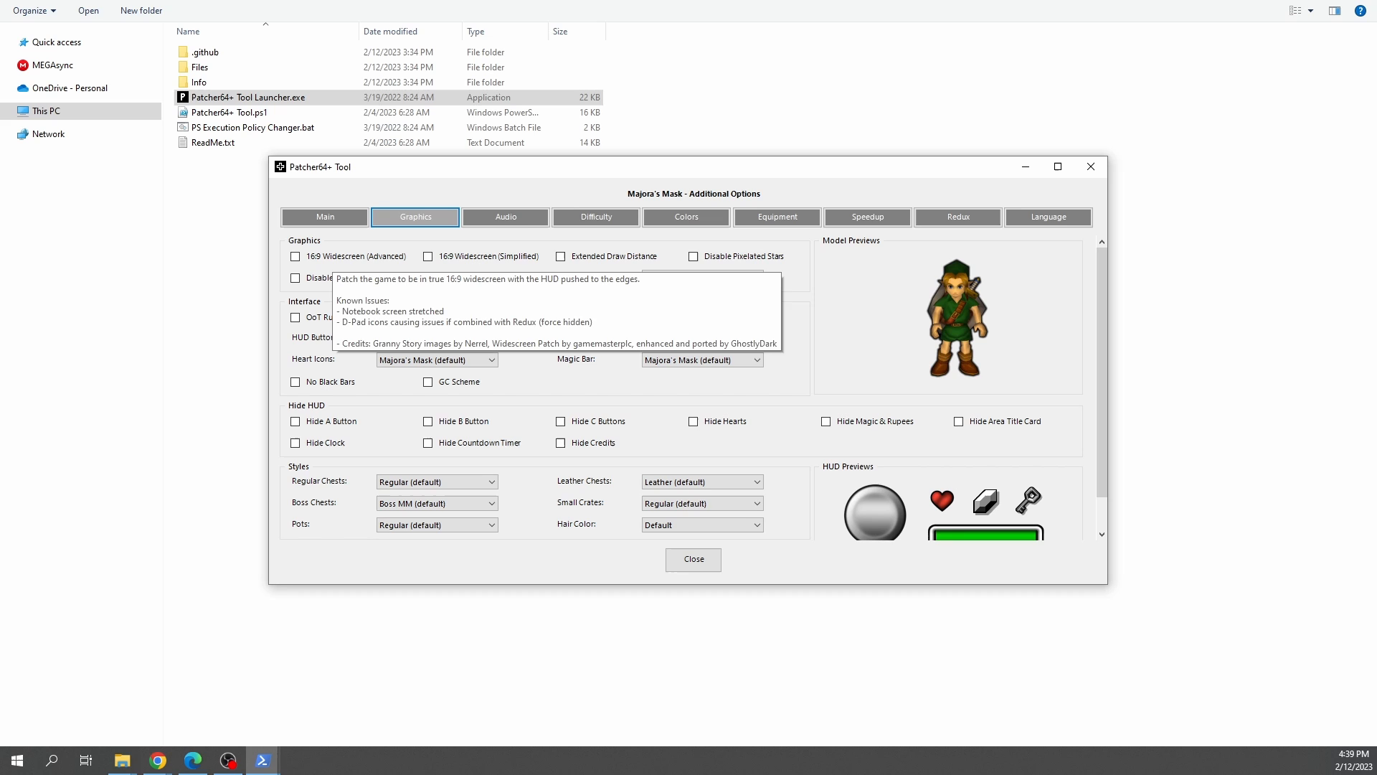
pyautogui.click(296, 255)
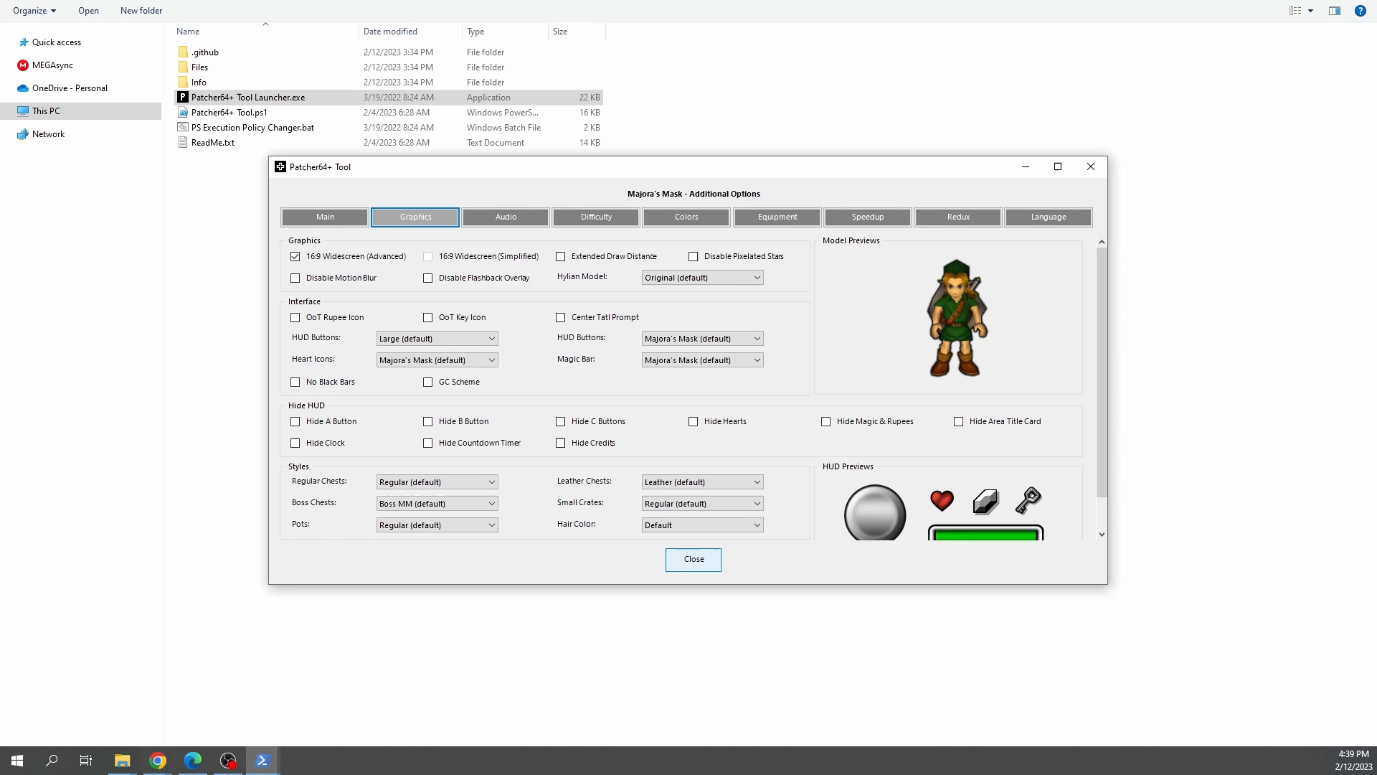
pyautogui.click(692, 559)
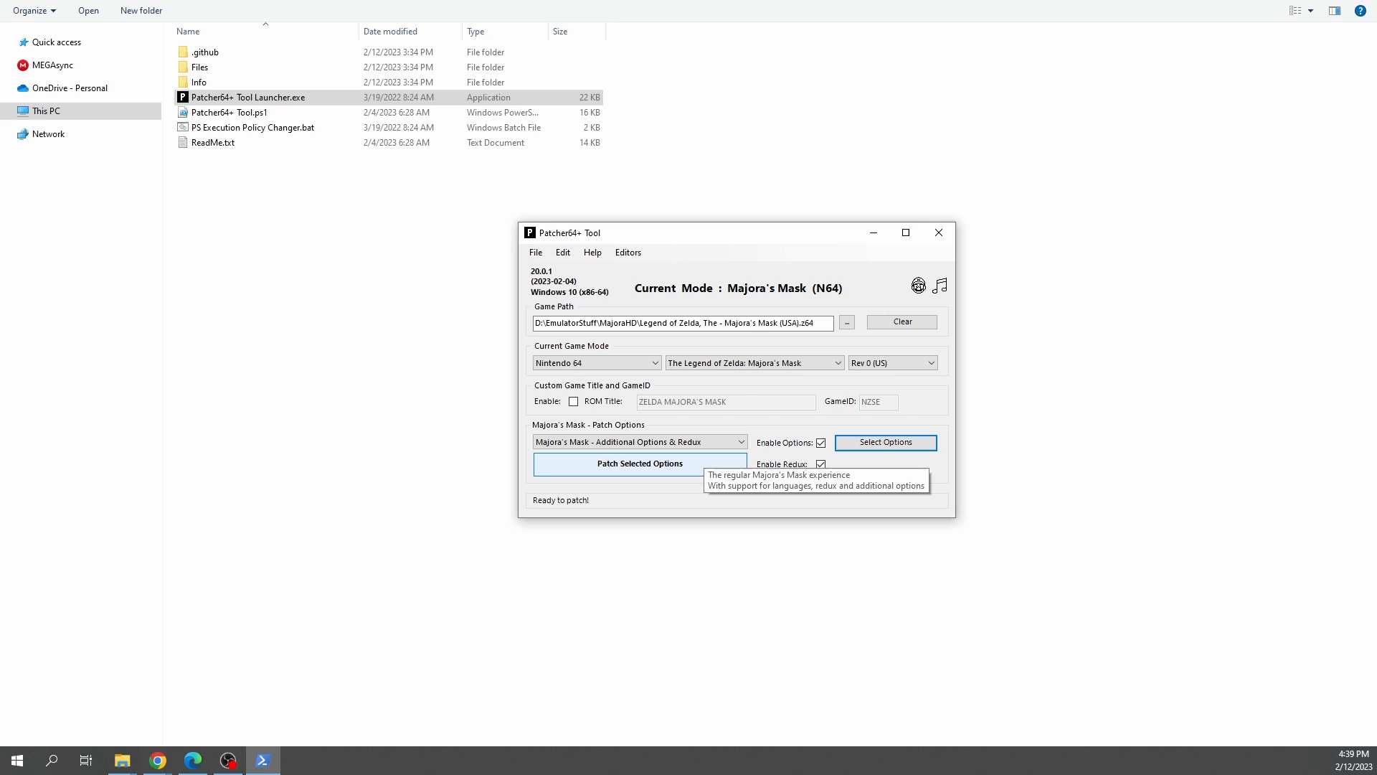
# Step: Patch the selected options, producing Majora's Mask (USA)_redux_patched.z64 beside the original
pyautogui.click(640, 463)
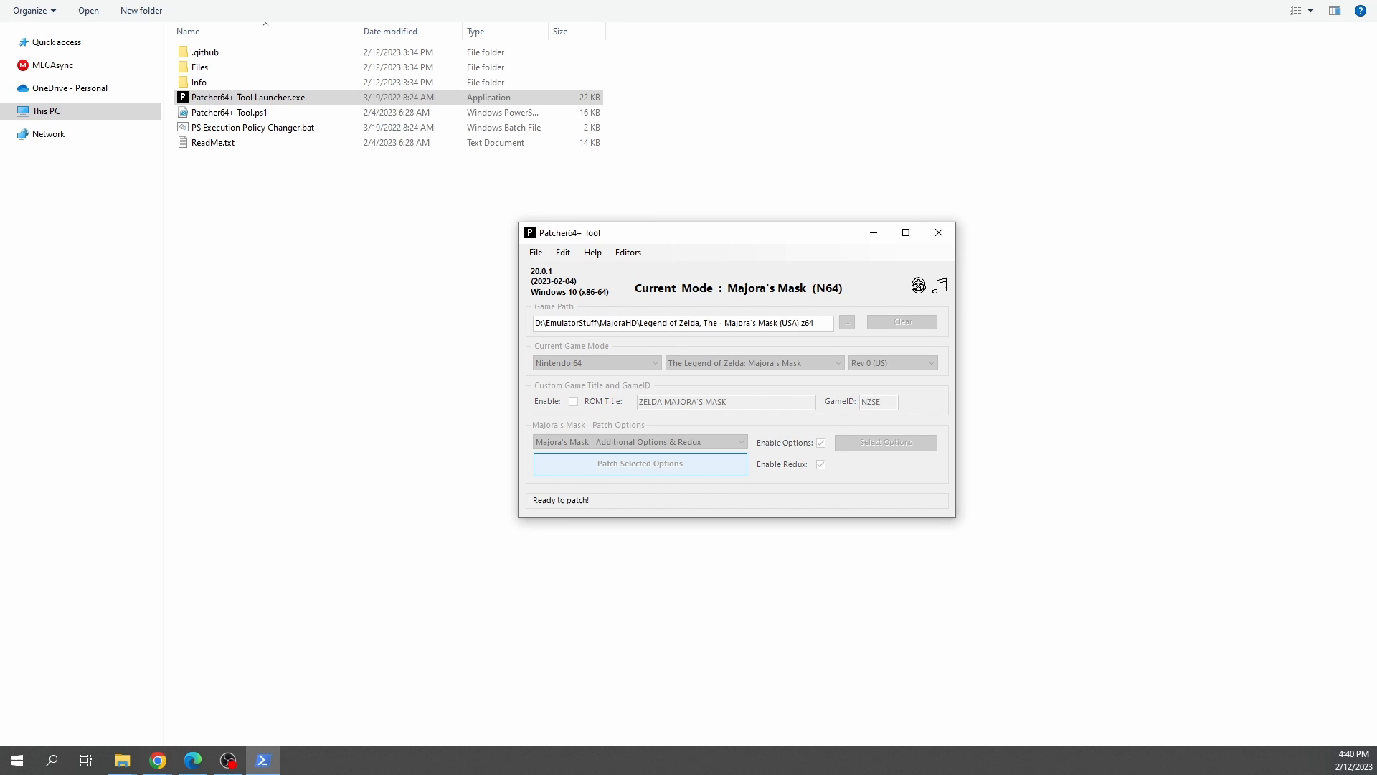
pyautogui.click(640, 463)
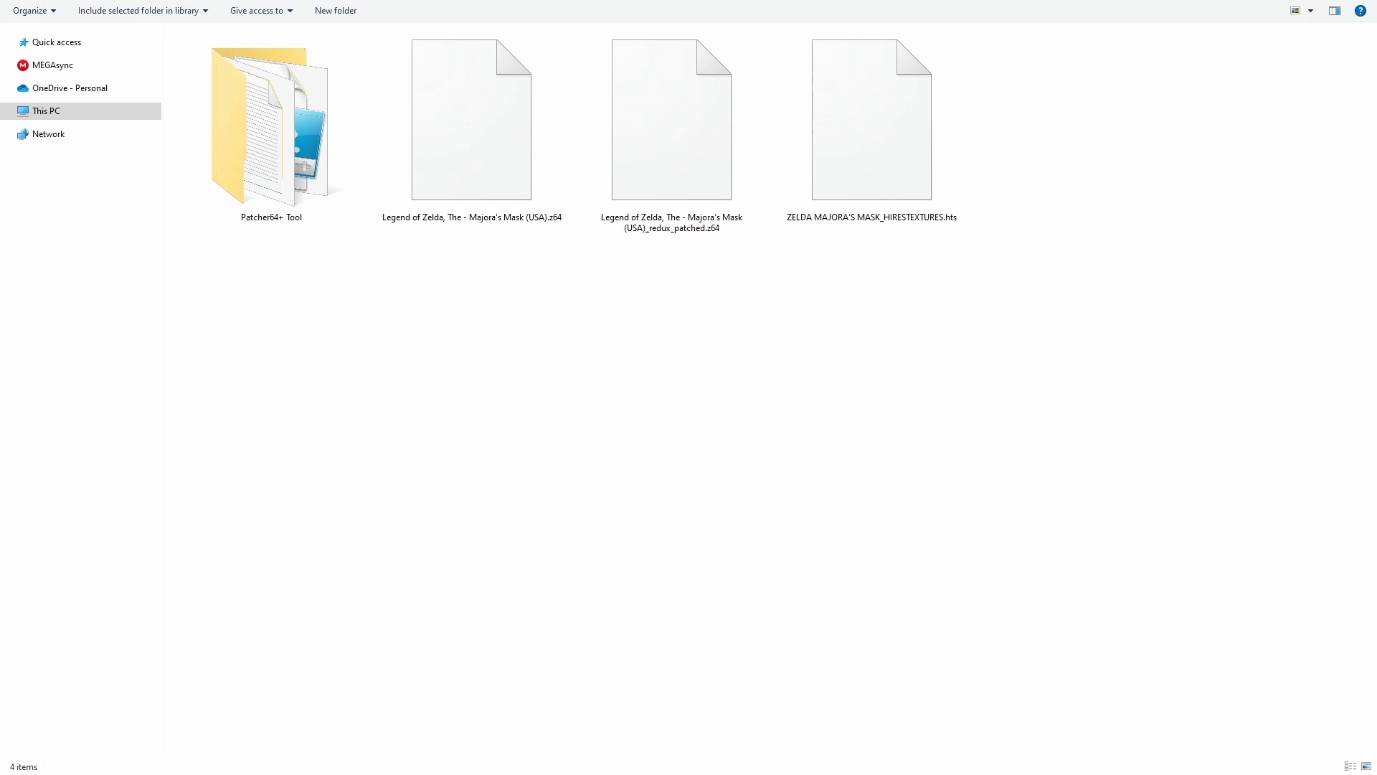
pyautogui.click(671, 117)
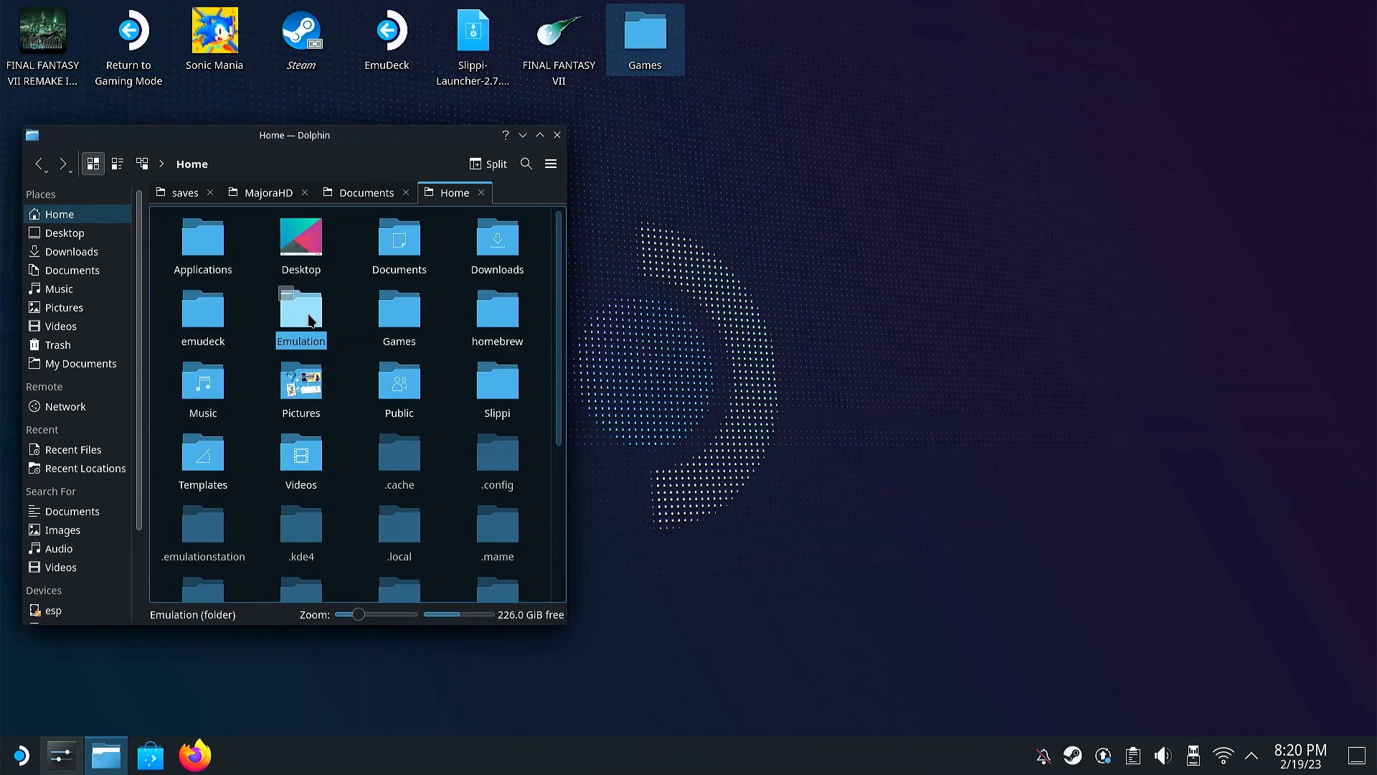
# Step: Navigate into Emulation/roms/n64, which holds only systeminfo.txt
pyautogui.doubleClick(301, 308)
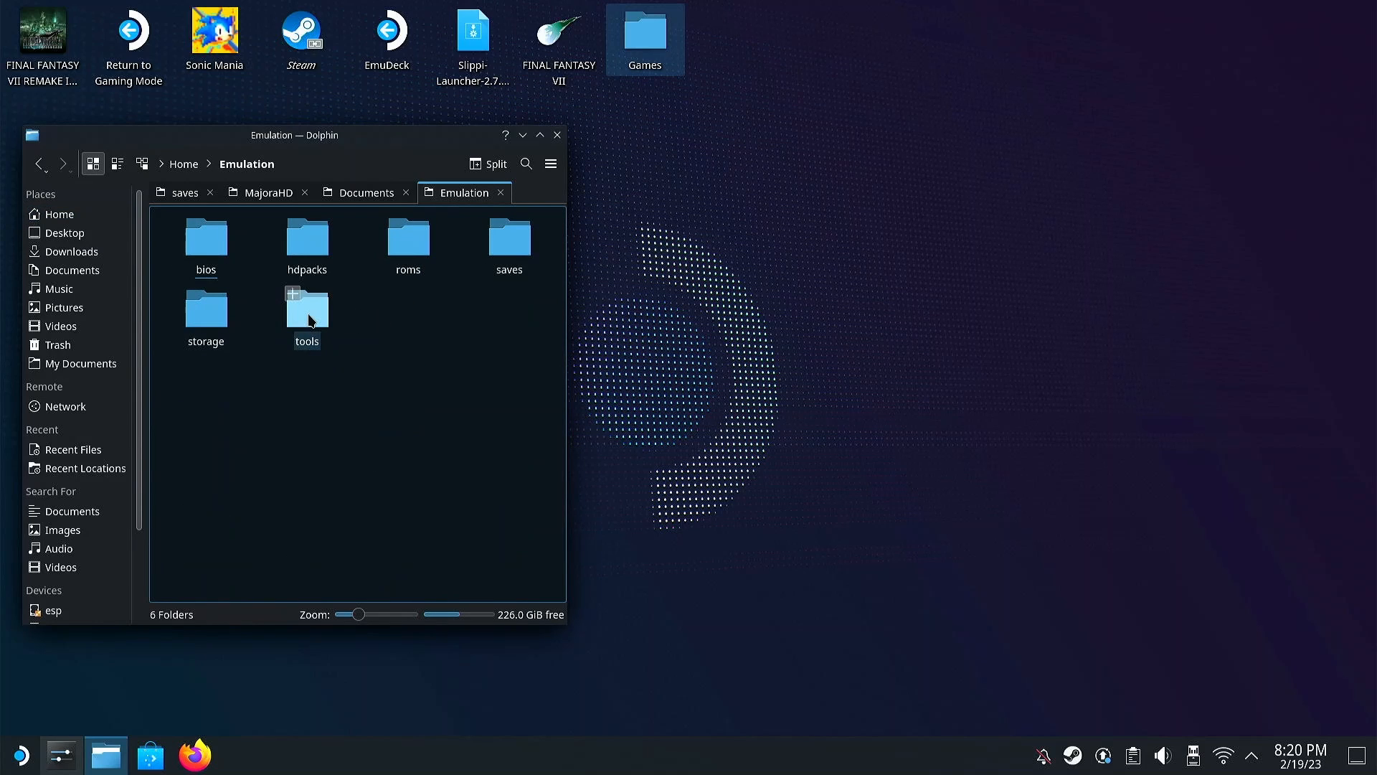
pyautogui.moveTo(408, 283)
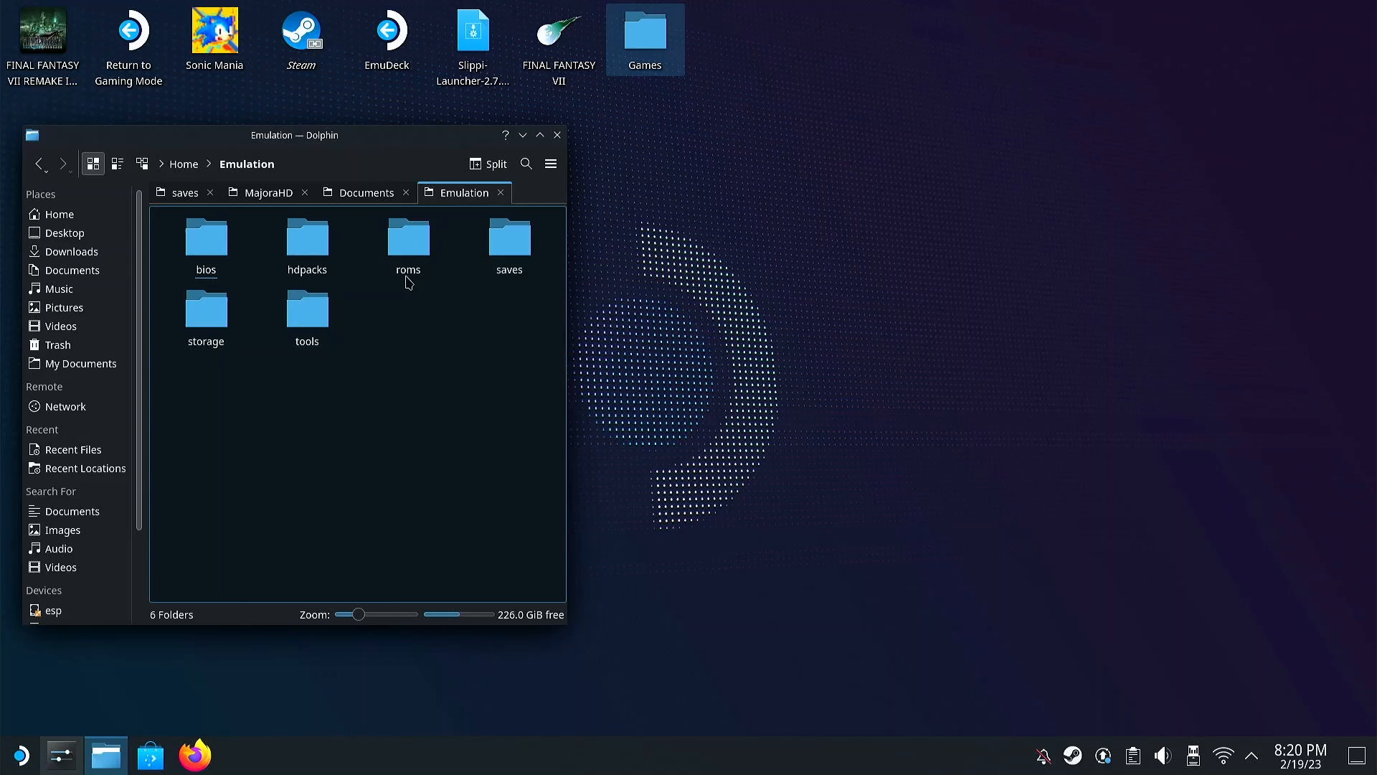
pyautogui.doubleClick(407, 238)
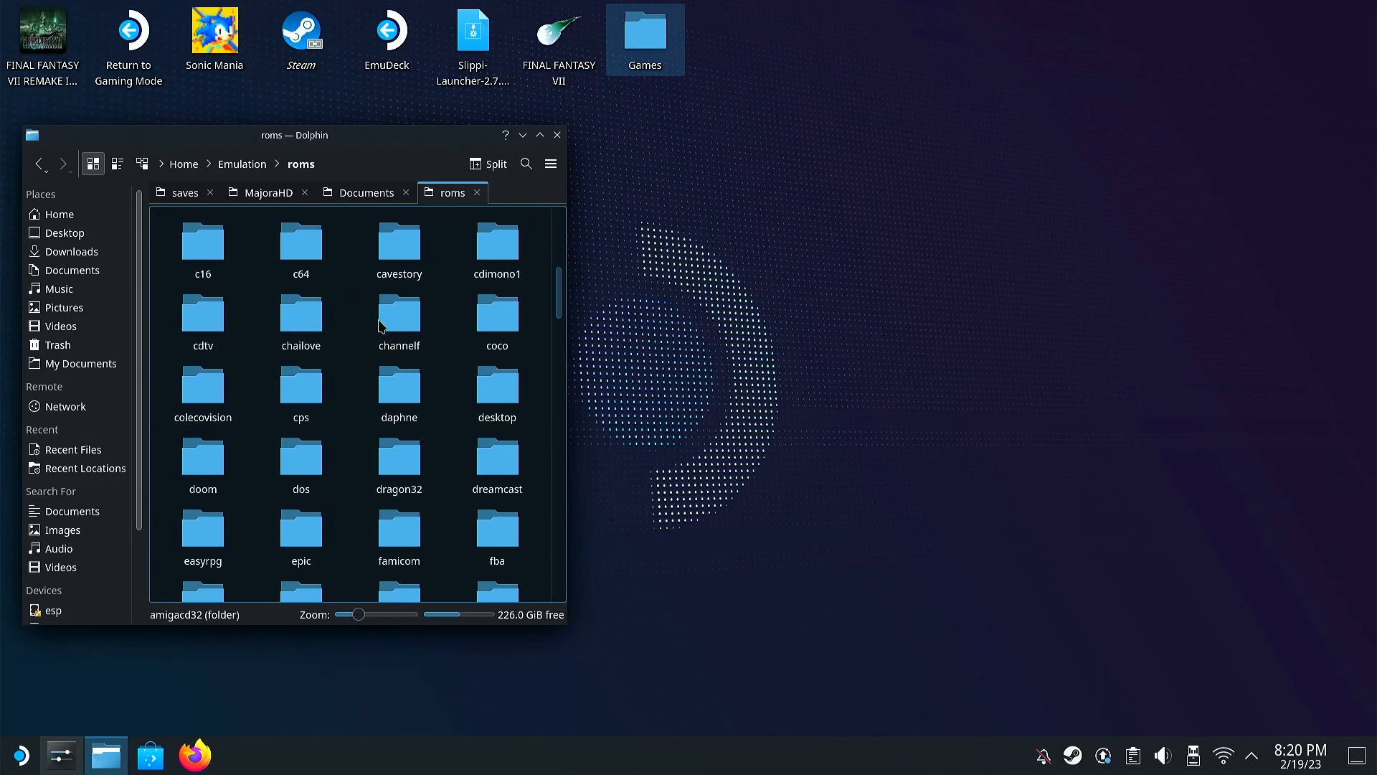
pyautogui.scroll(-3)
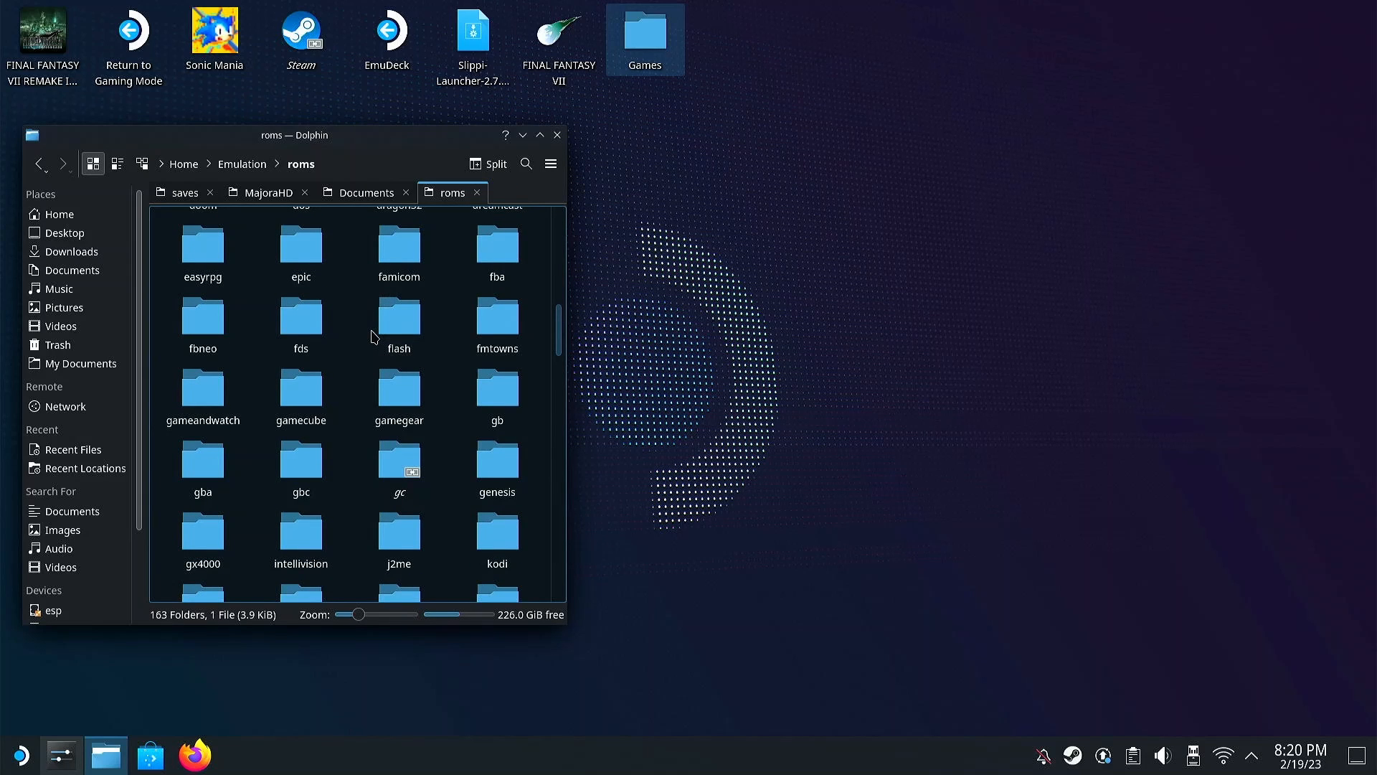
pyautogui.scroll(-3)
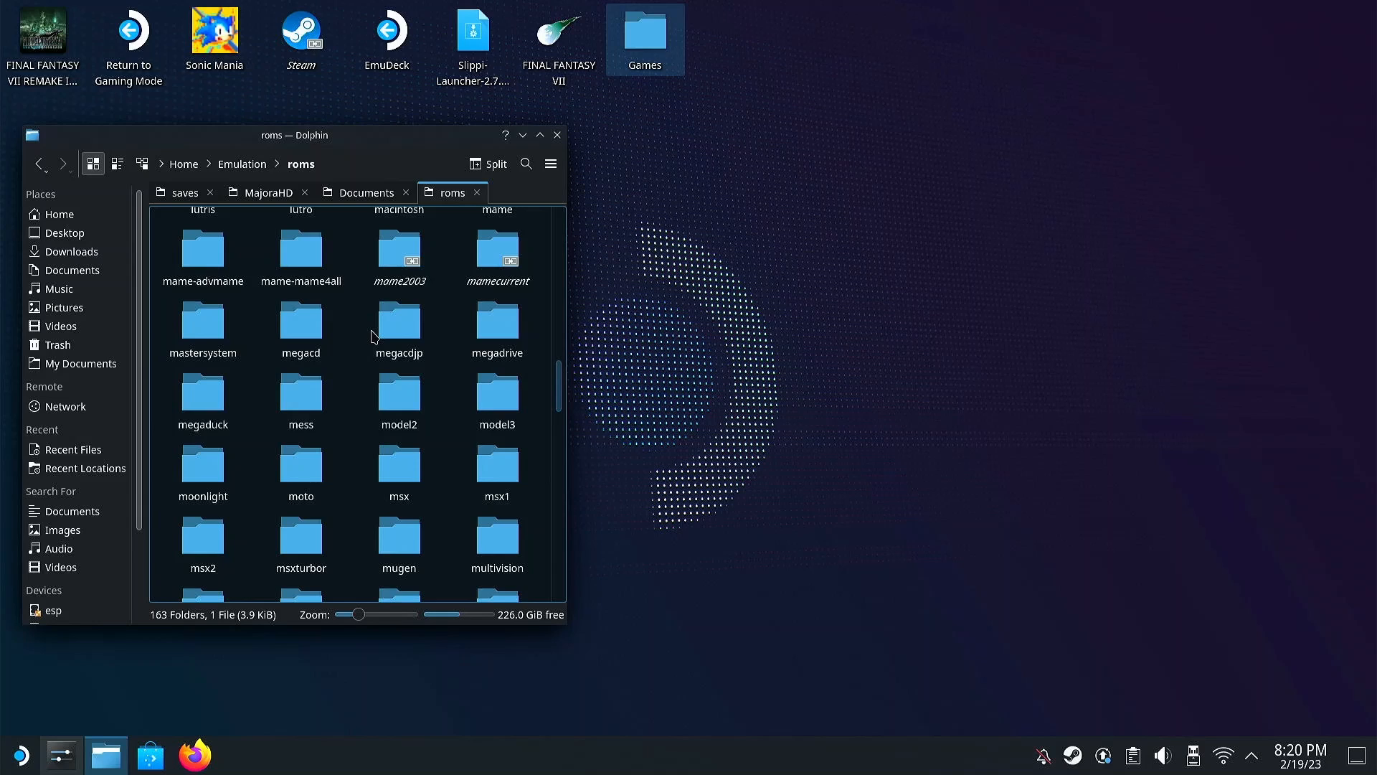
pyautogui.scroll(-3)
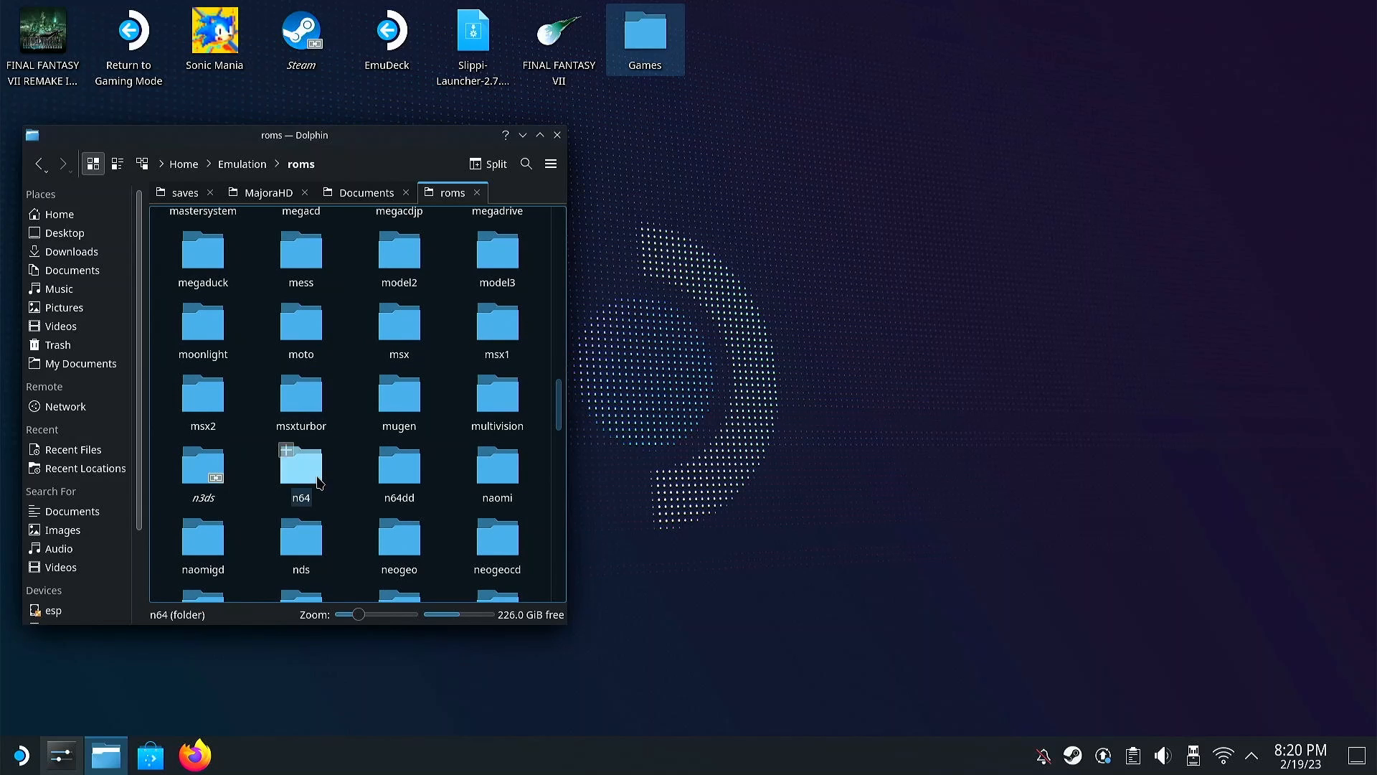
pyautogui.doubleClick(301, 465)
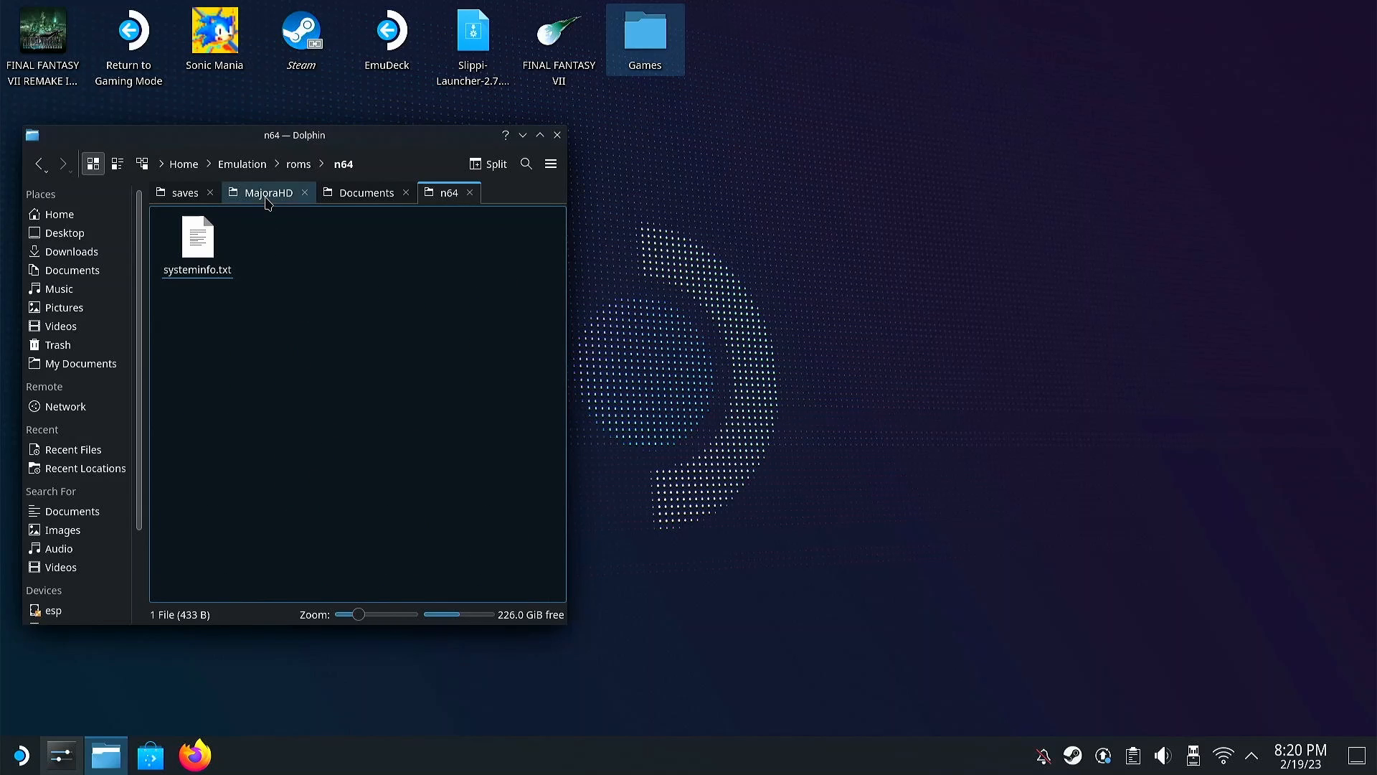
# Step: Paste the patched ROM into n64, then copy the .hts textures file from MajoraHD
pyautogui.rightClick(198, 237)
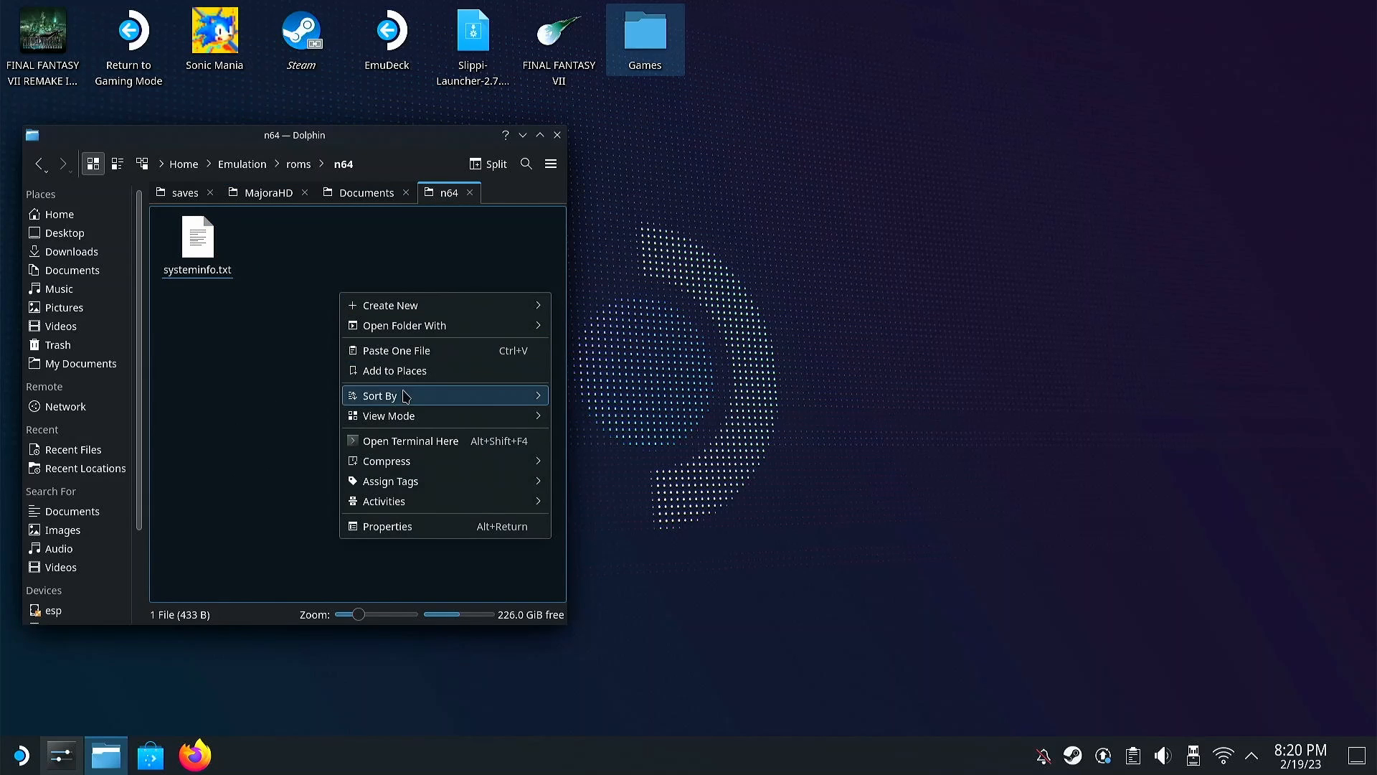
pyautogui.click(396, 350)
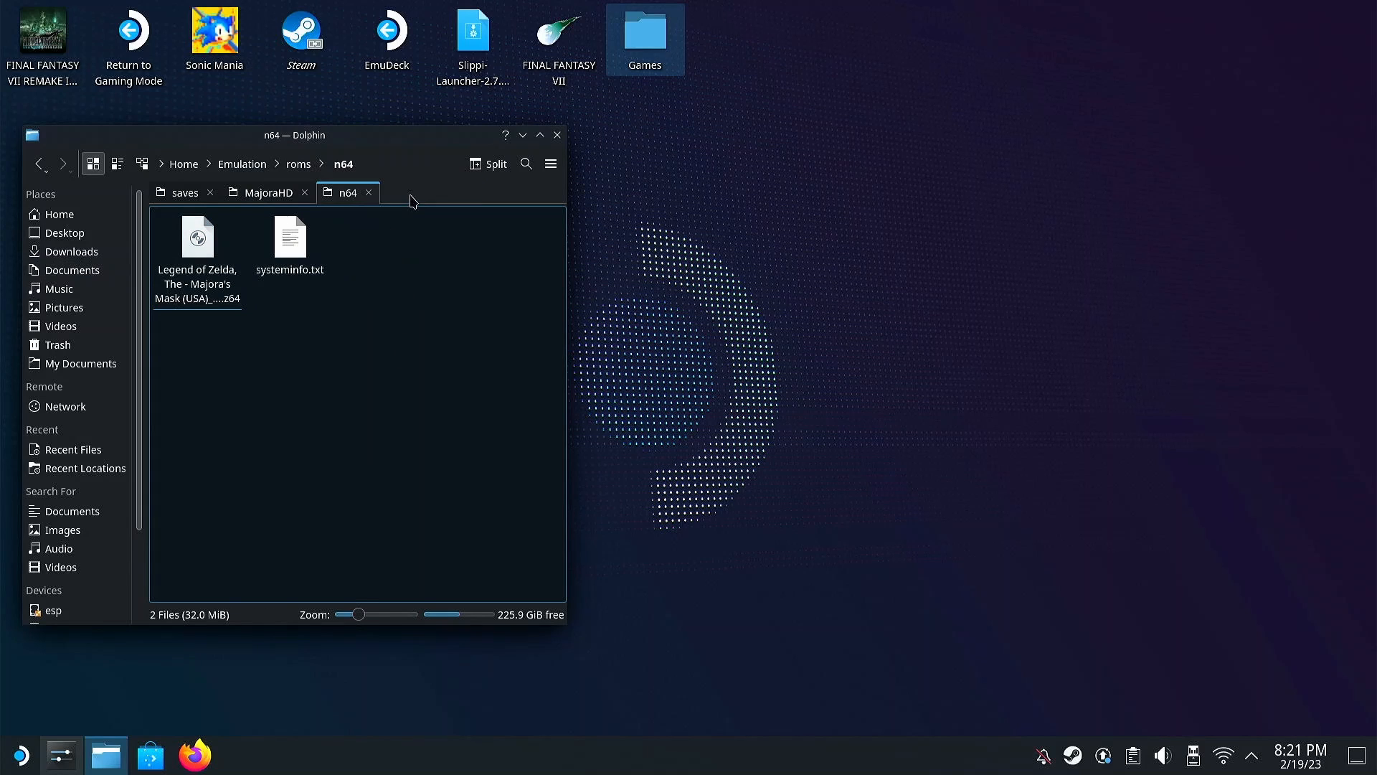
pyautogui.moveTo(264, 198)
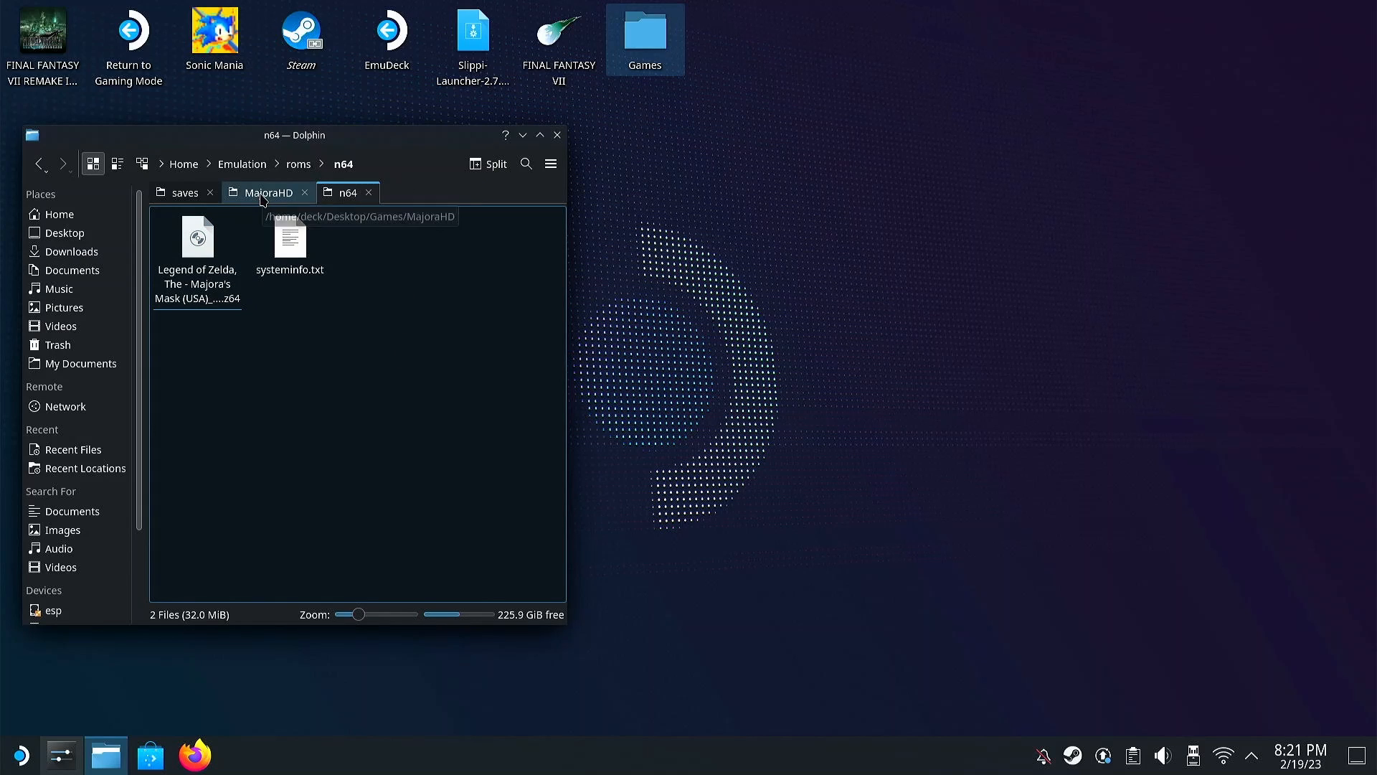
pyautogui.rightClick(287, 244)
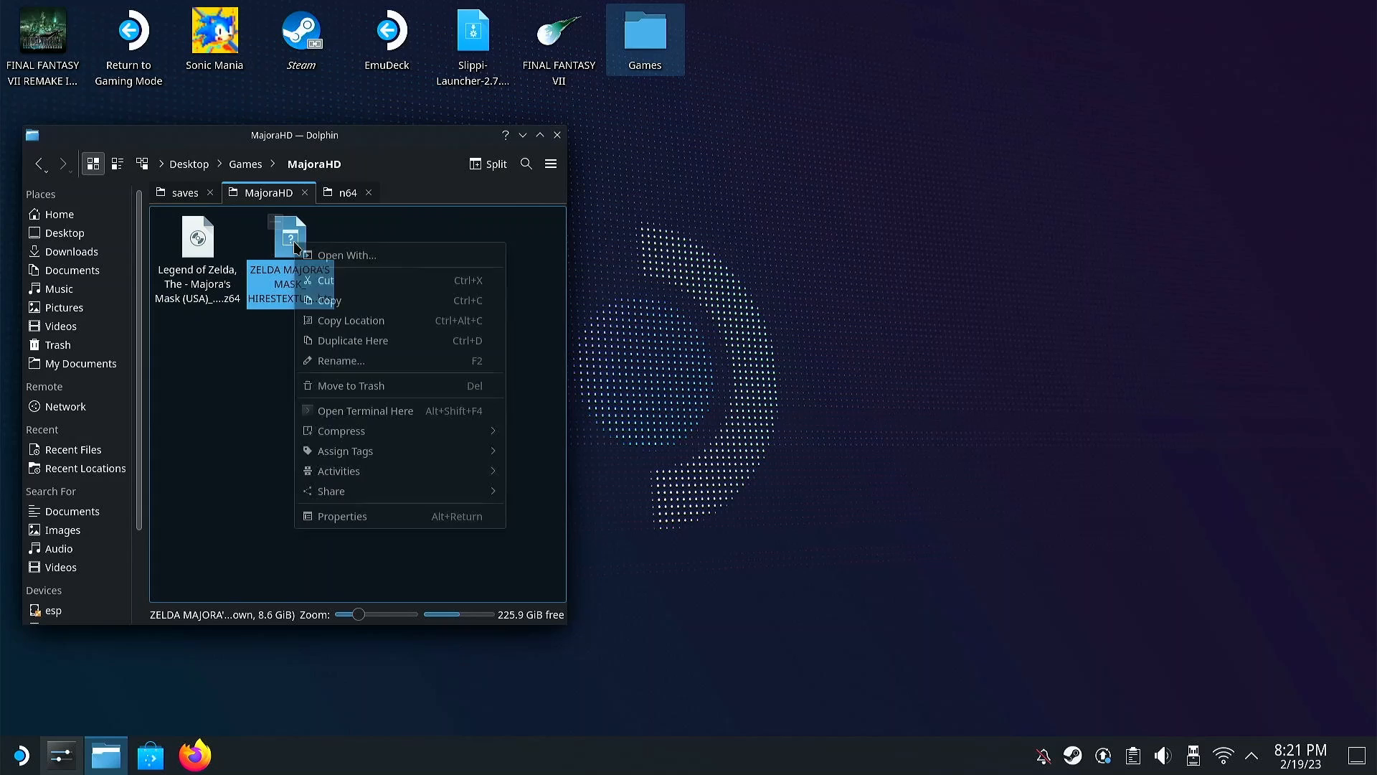
pyautogui.click(348, 193)
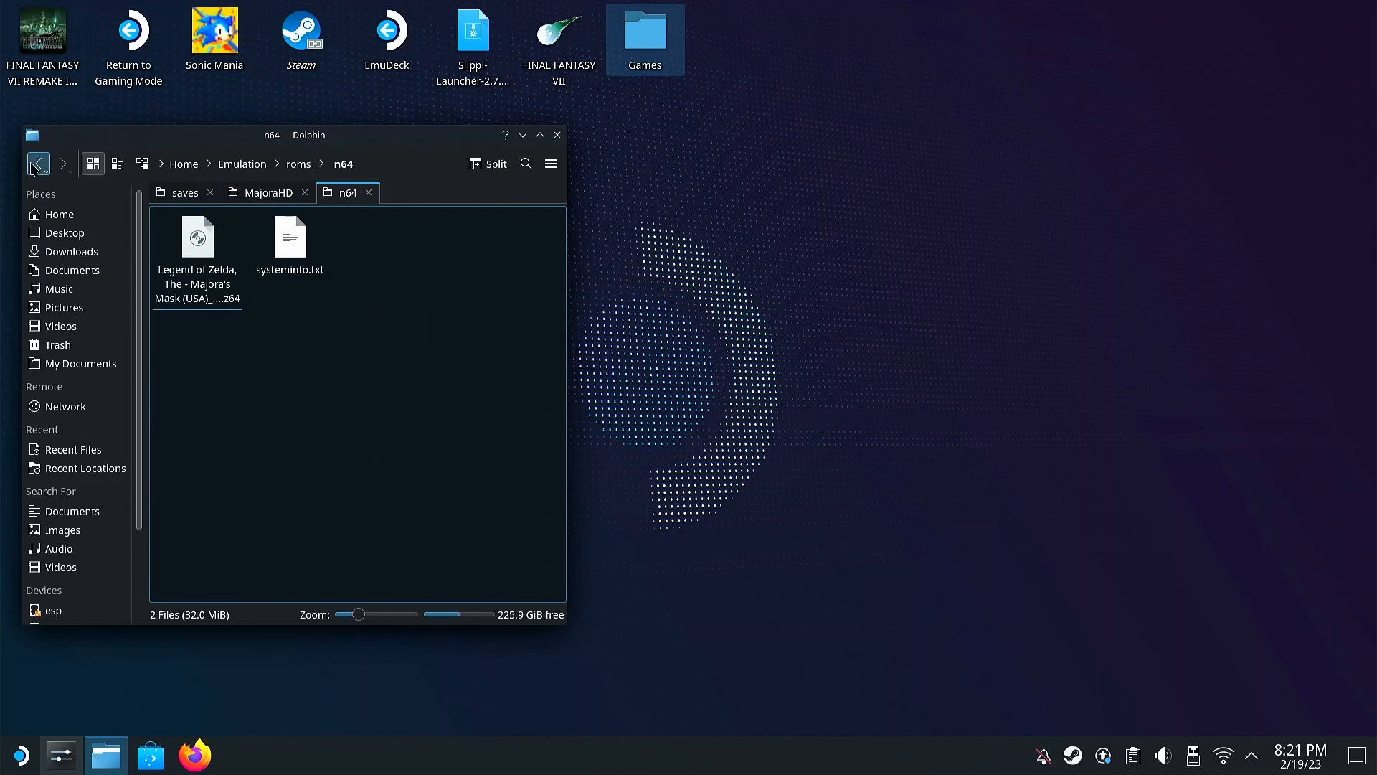
# Step: Paste the .hts texture file into Emulation/hdpacks/Mupen64plus_next and close Dolphin
pyautogui.click(39, 163)
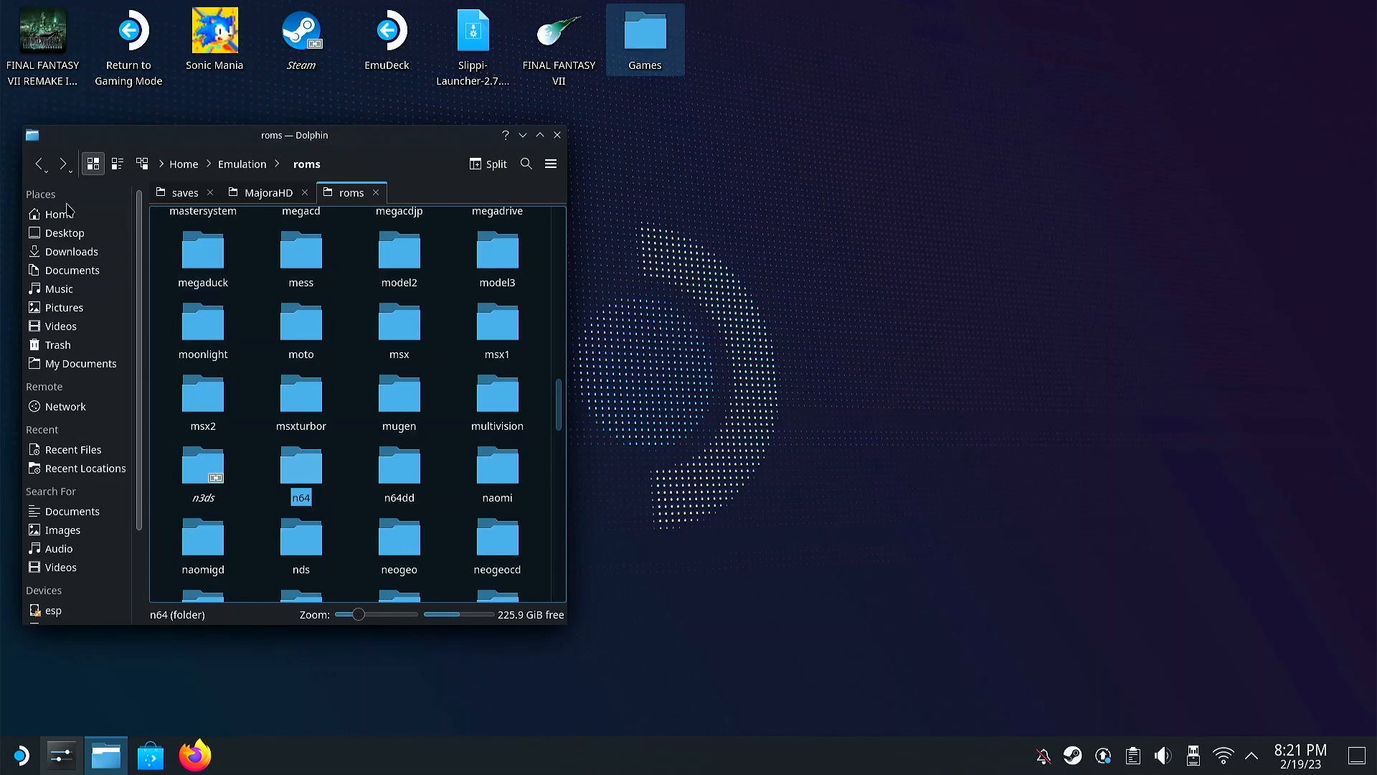
pyautogui.click(241, 163)
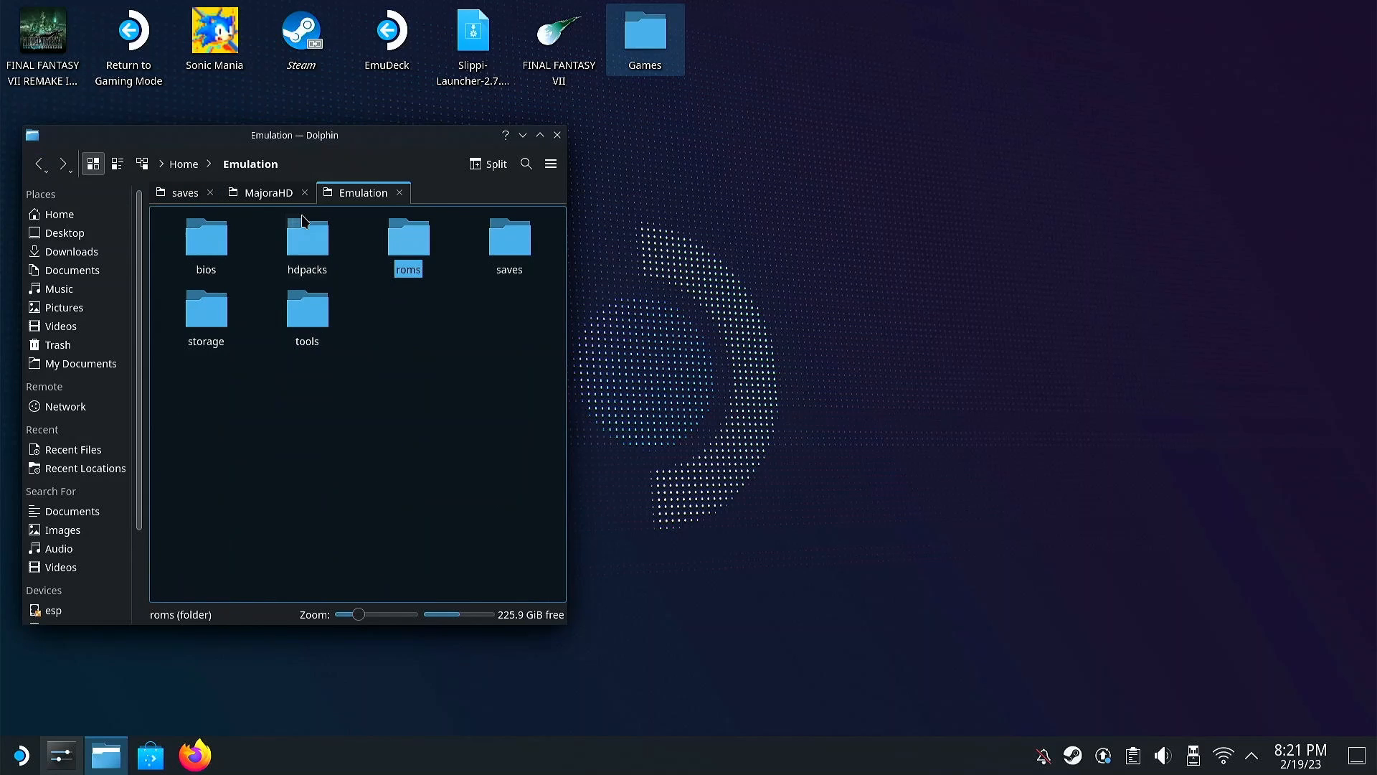
pyautogui.doubleClick(307, 237)
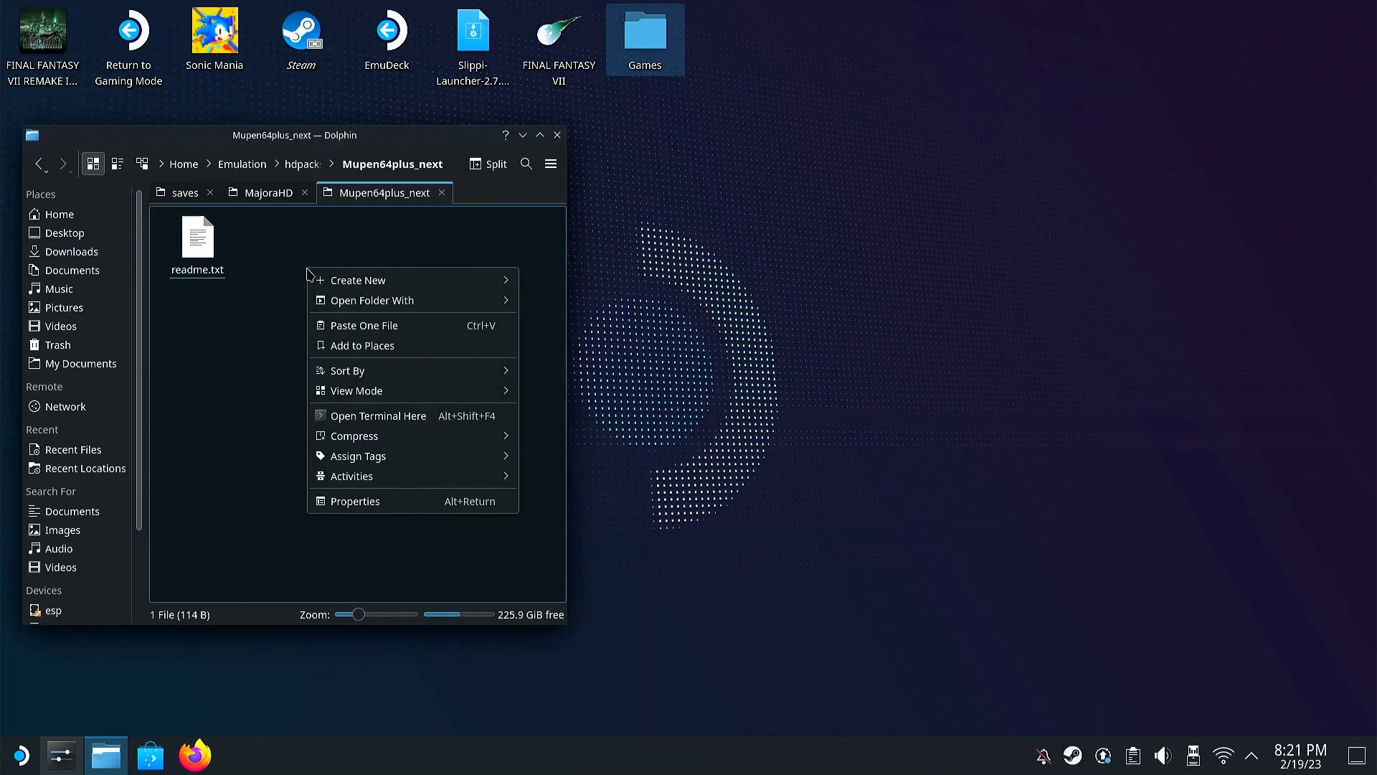
pyautogui.click(370, 337)
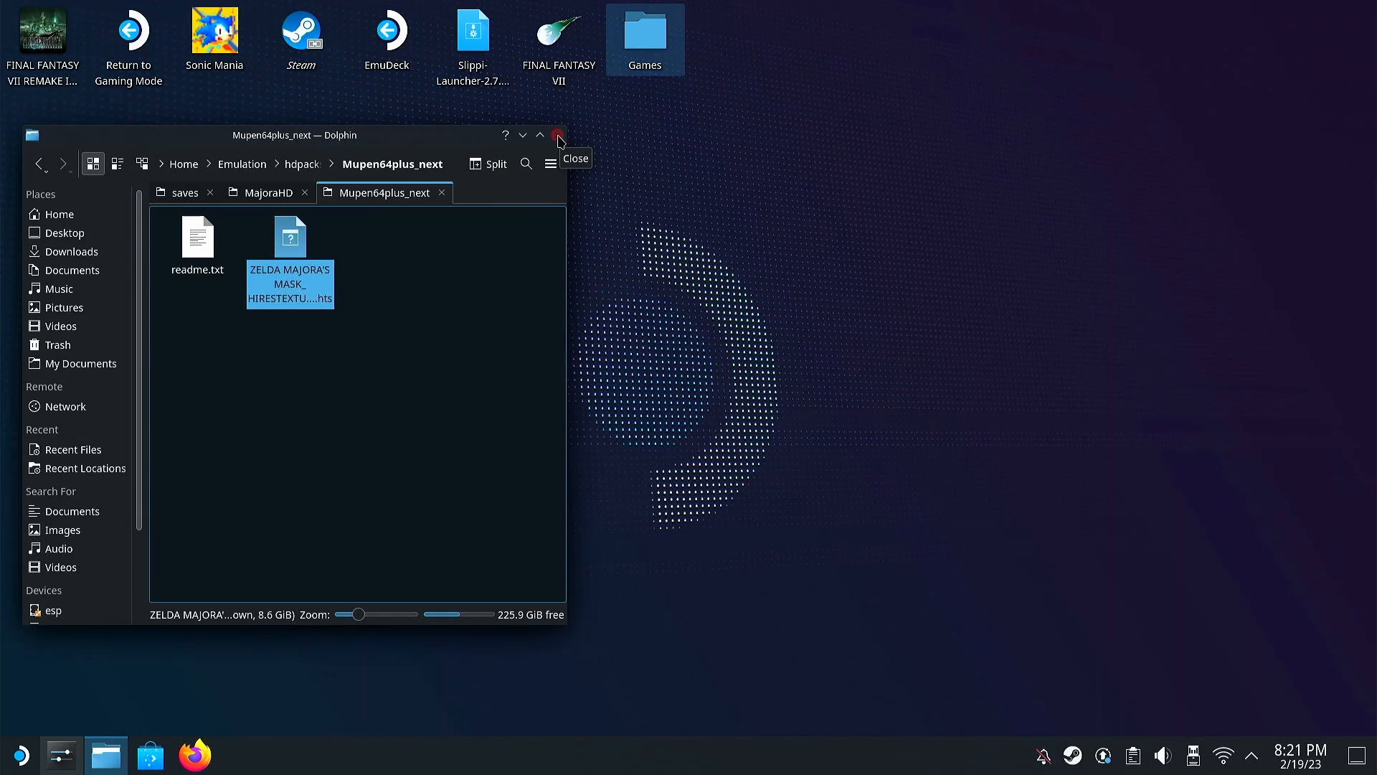
pyautogui.click(560, 135)
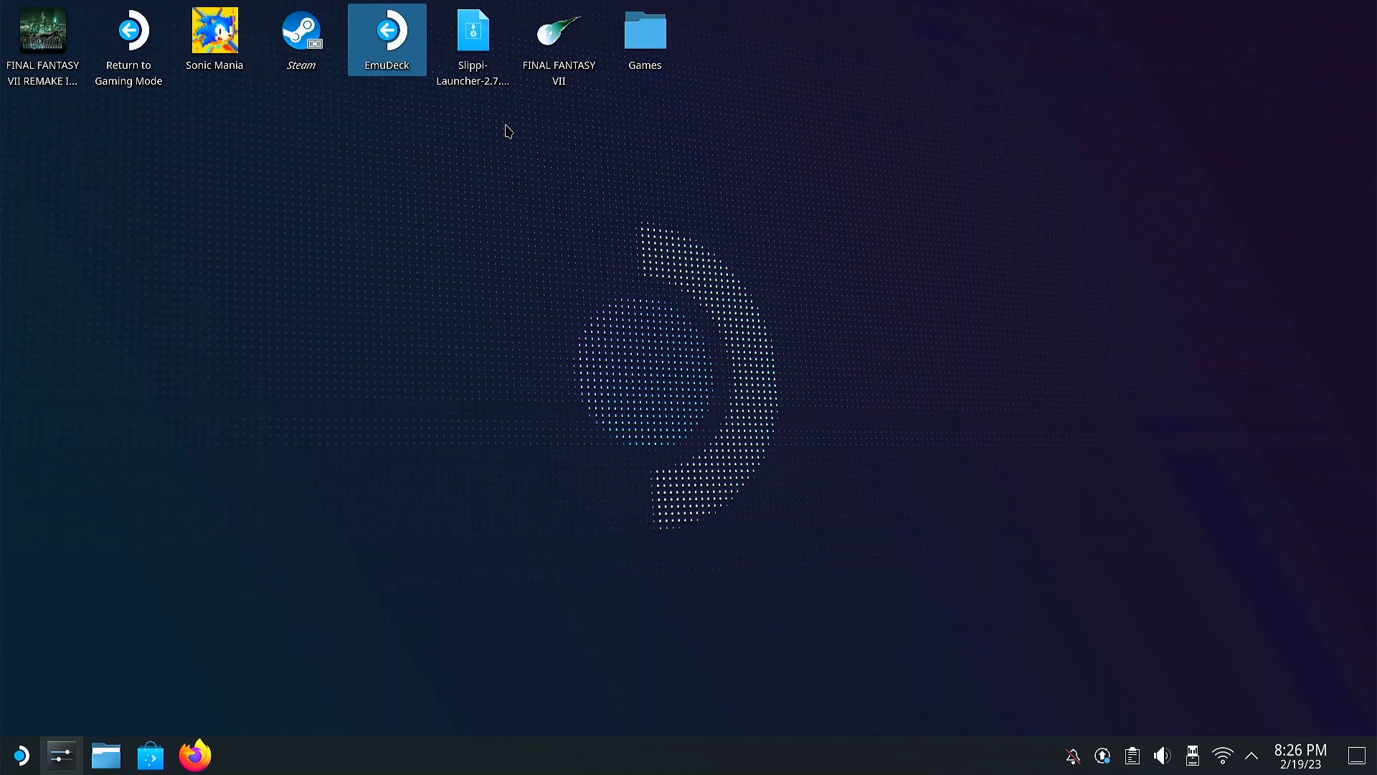
# Step: Launch EmuDeck and start Steam ROM Manager from its Tools & stuff page
pyautogui.doubleClick(388, 28)
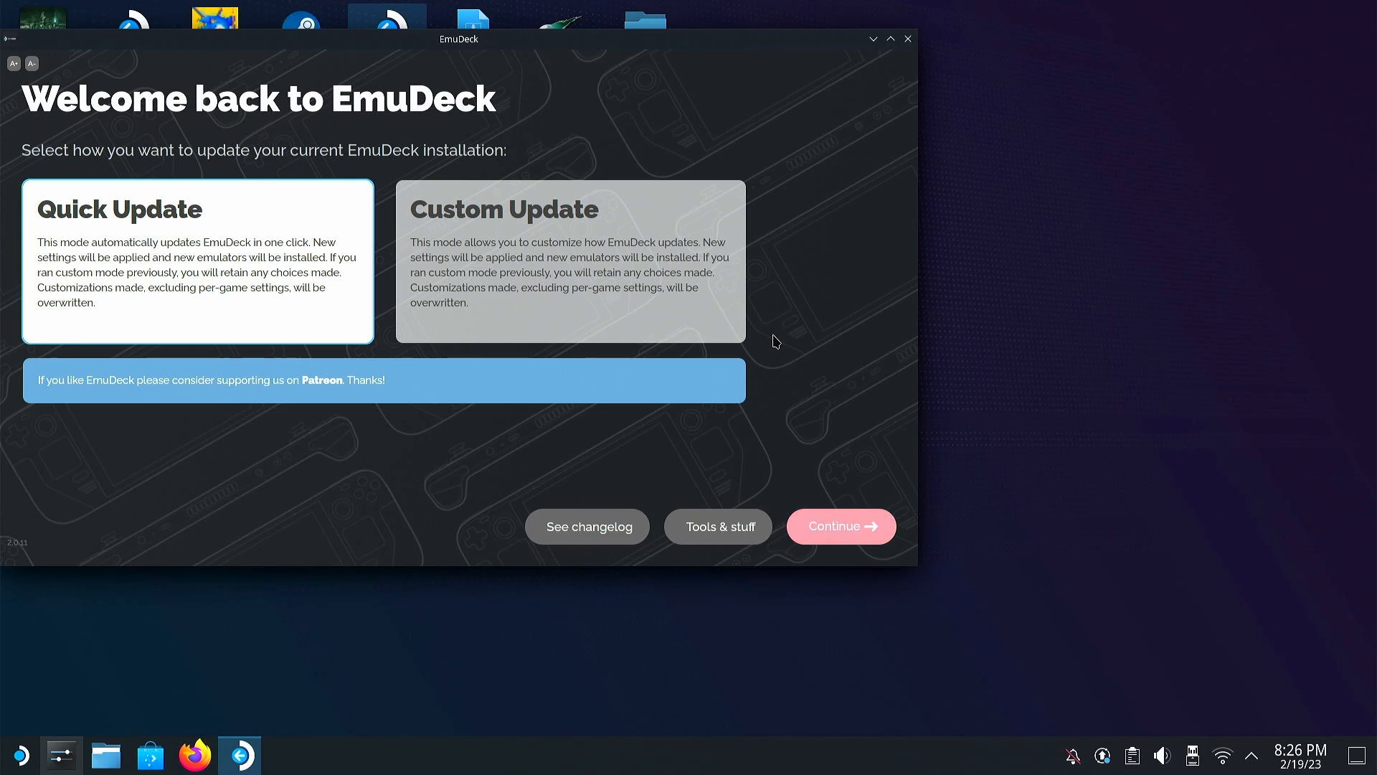
pyautogui.moveTo(732, 543)
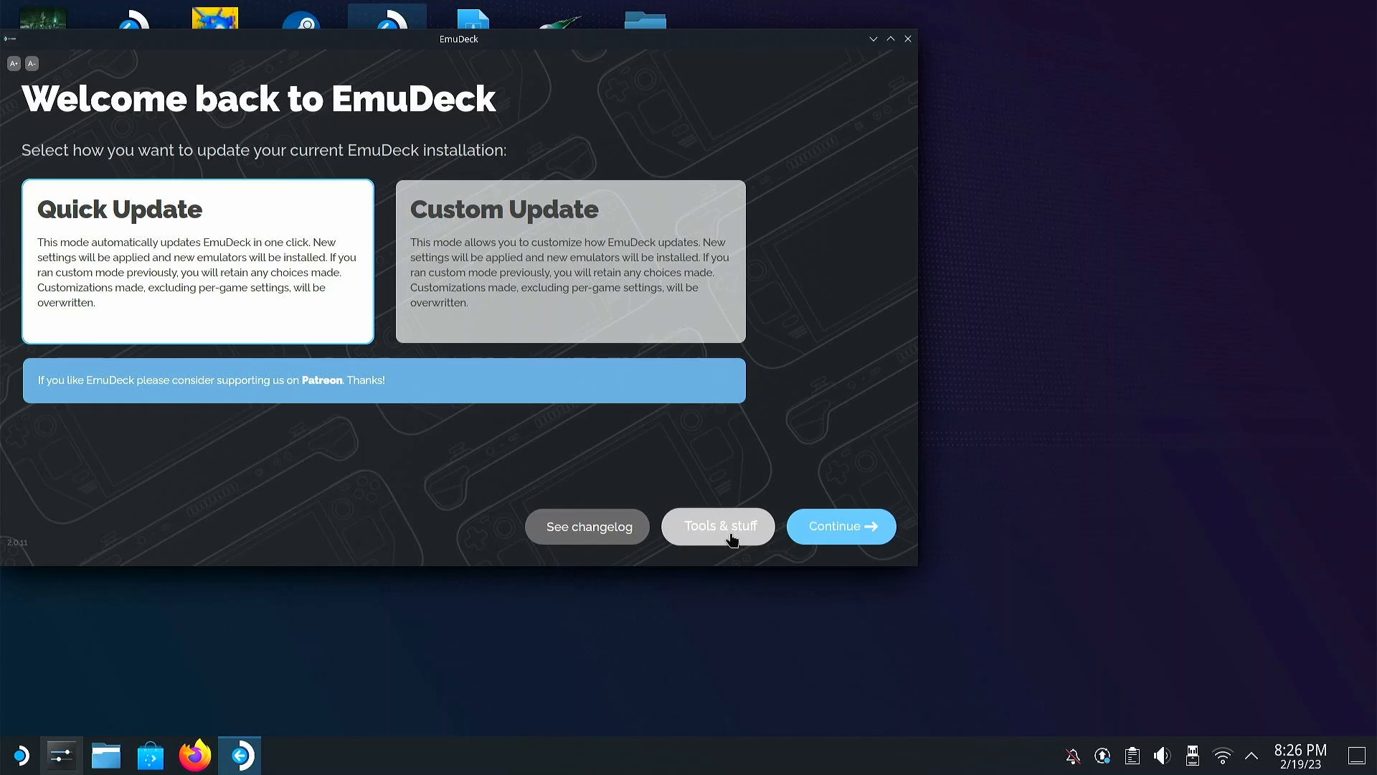
pyautogui.click(717, 525)
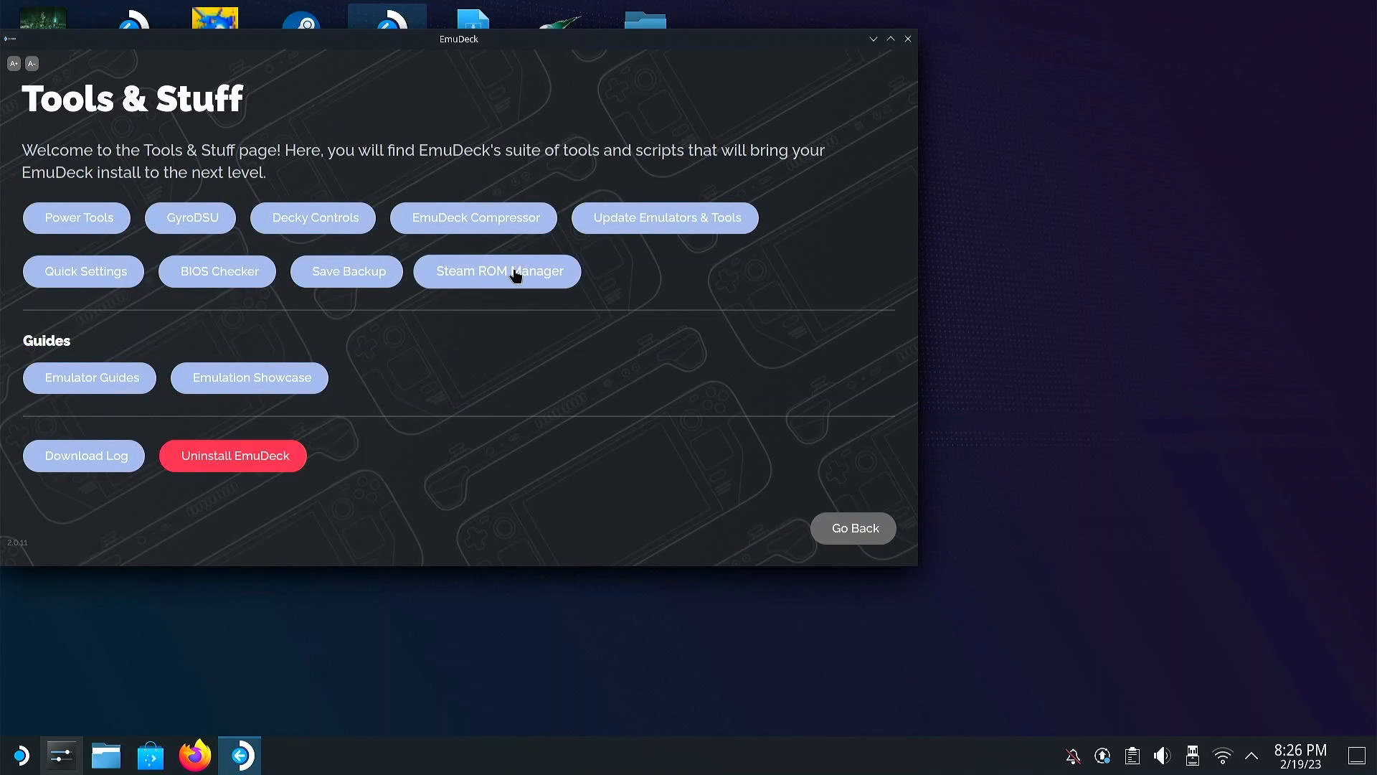
pyautogui.click(497, 271)
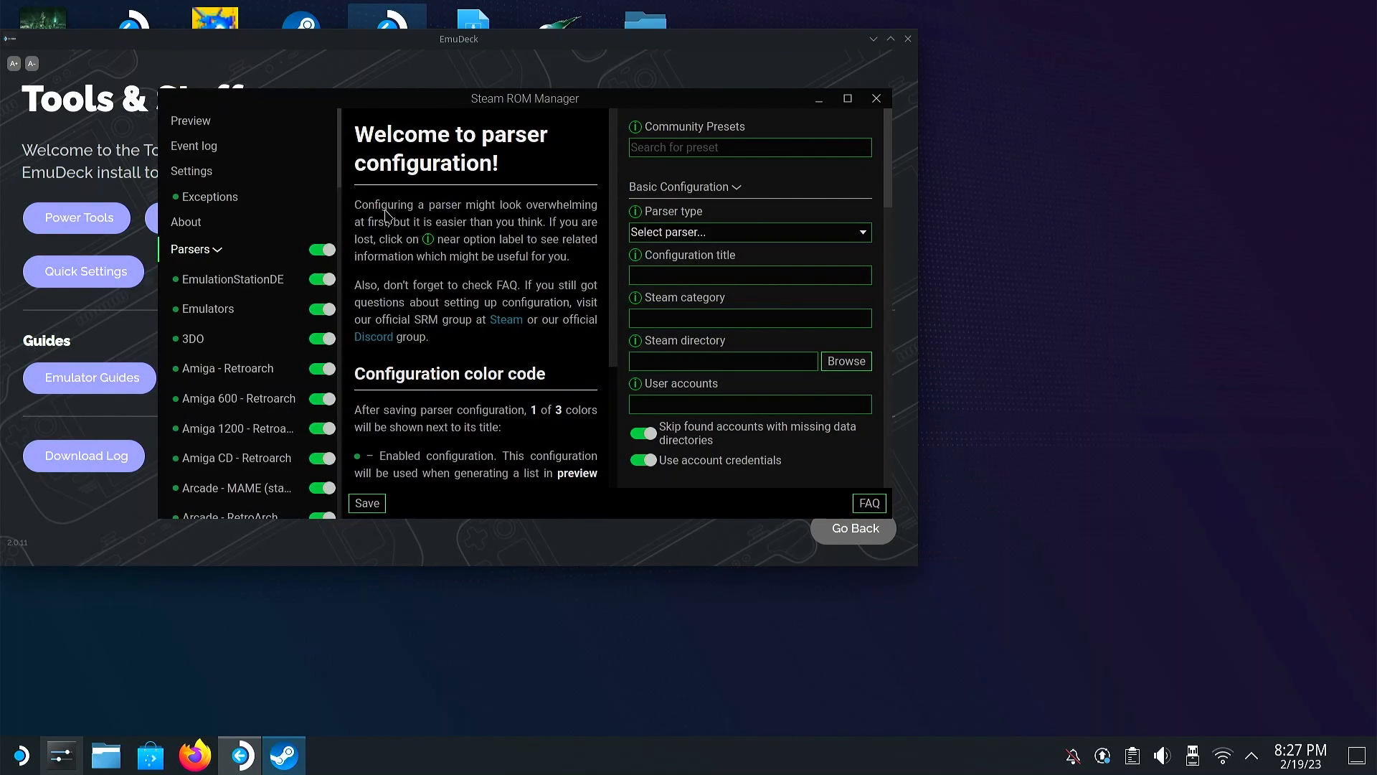
# Step: Generate the app list with artwork in Preview and save it into Steam
pyautogui.click(191, 121)
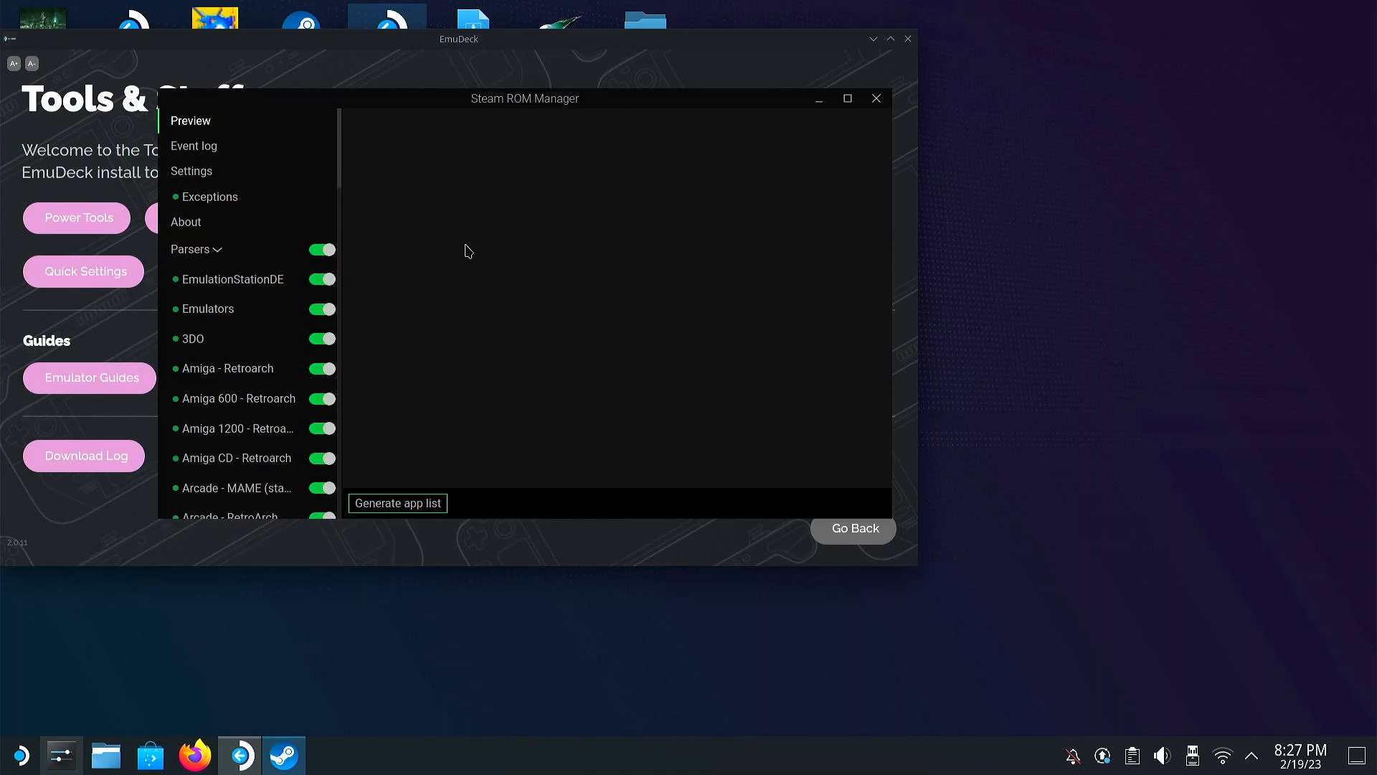
pyautogui.click(397, 503)
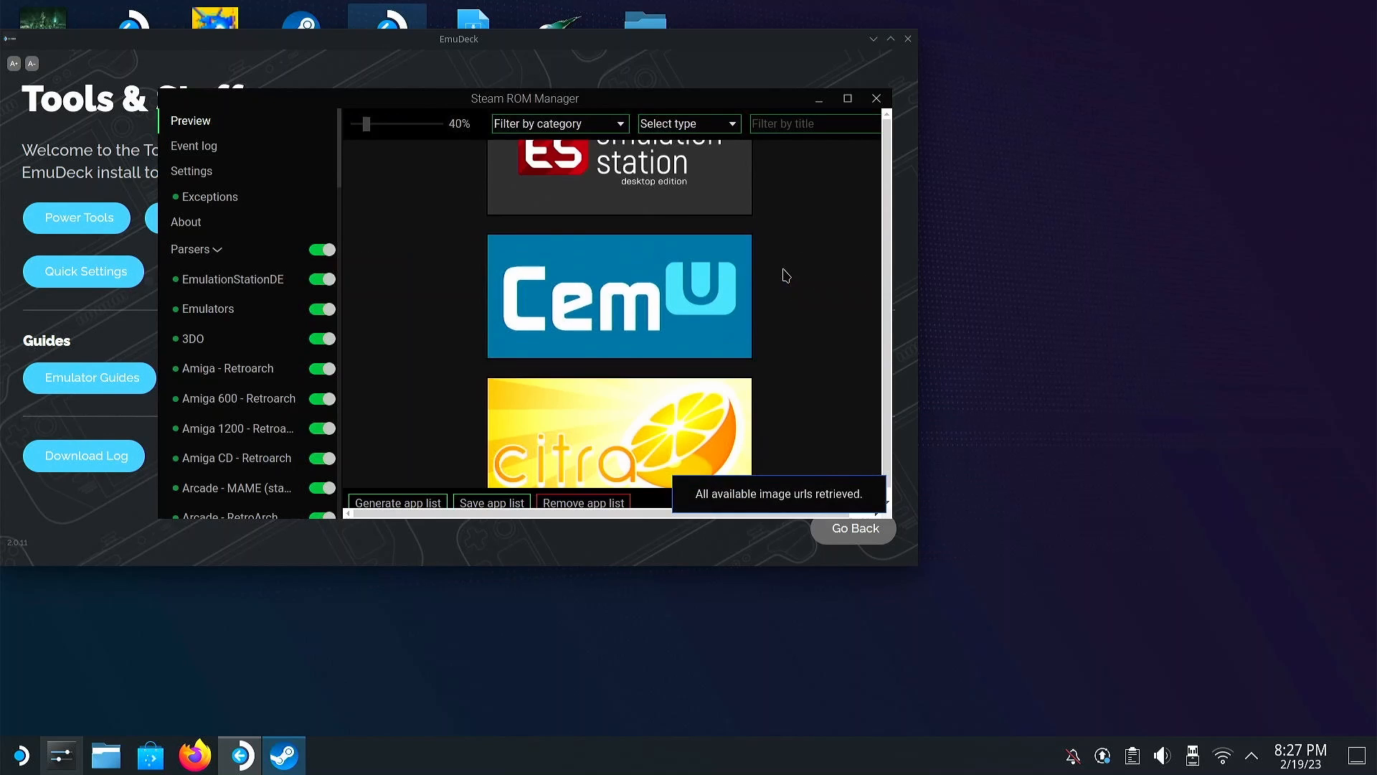
pyautogui.scroll(-3)
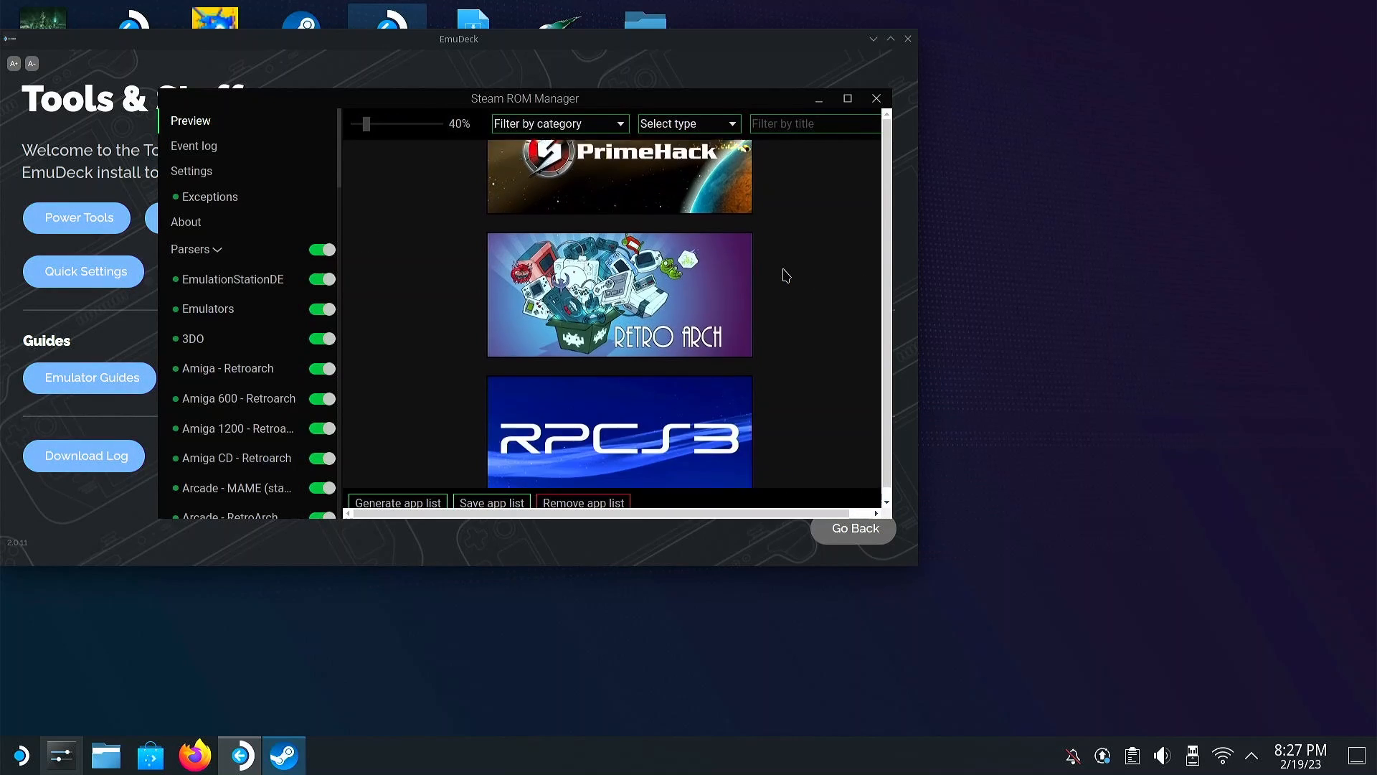
pyautogui.scroll(-3)
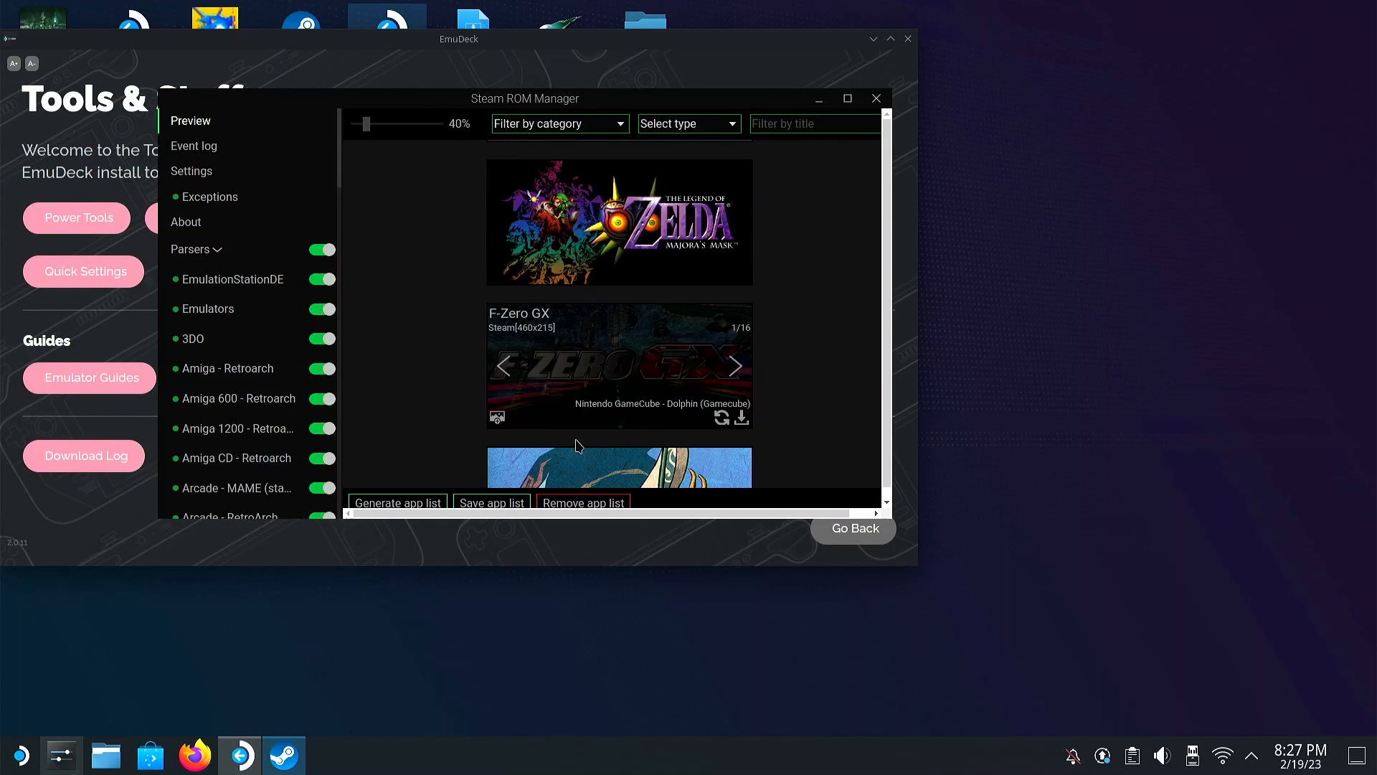
pyautogui.click(492, 503)
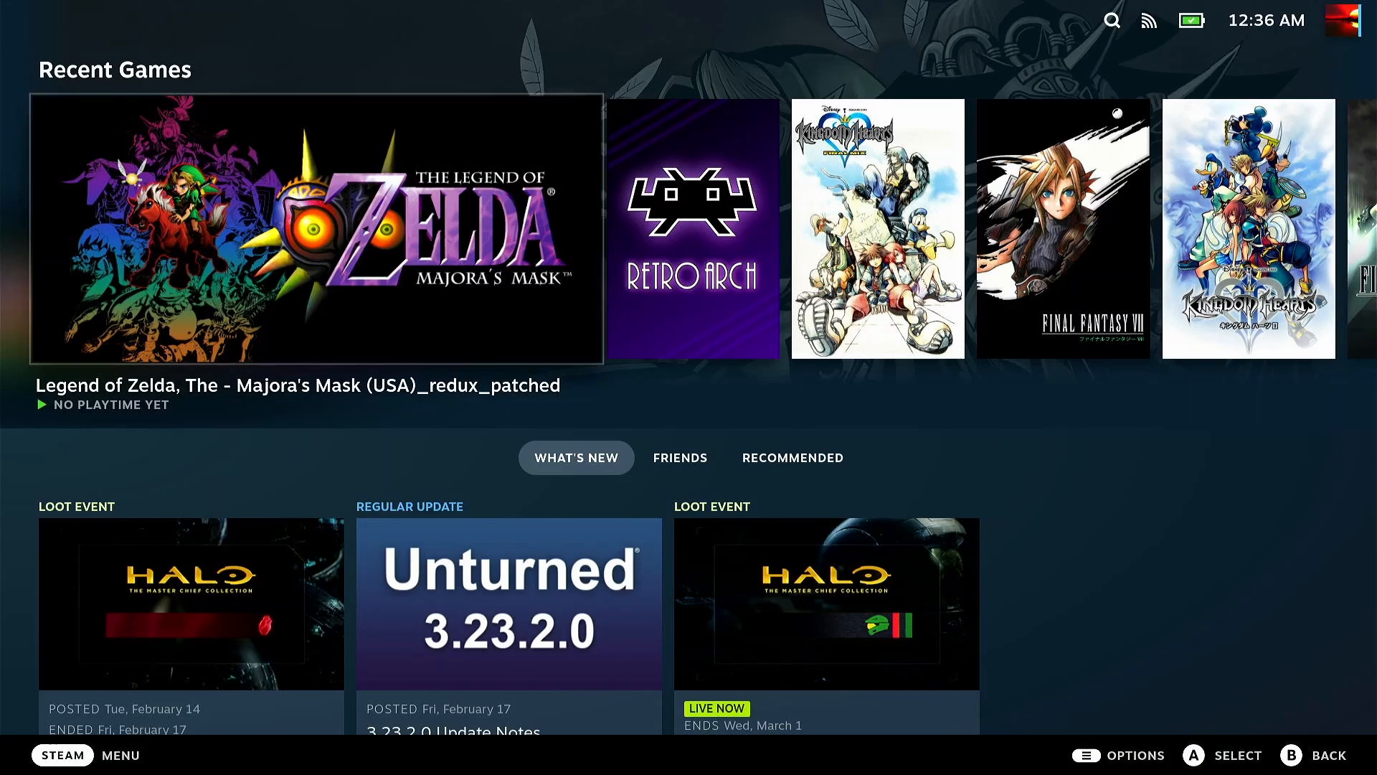
# Step: Play Majora's Mask redux_patched from Recent Games so it runs in RetroArch
pyautogui.click(287, 244)
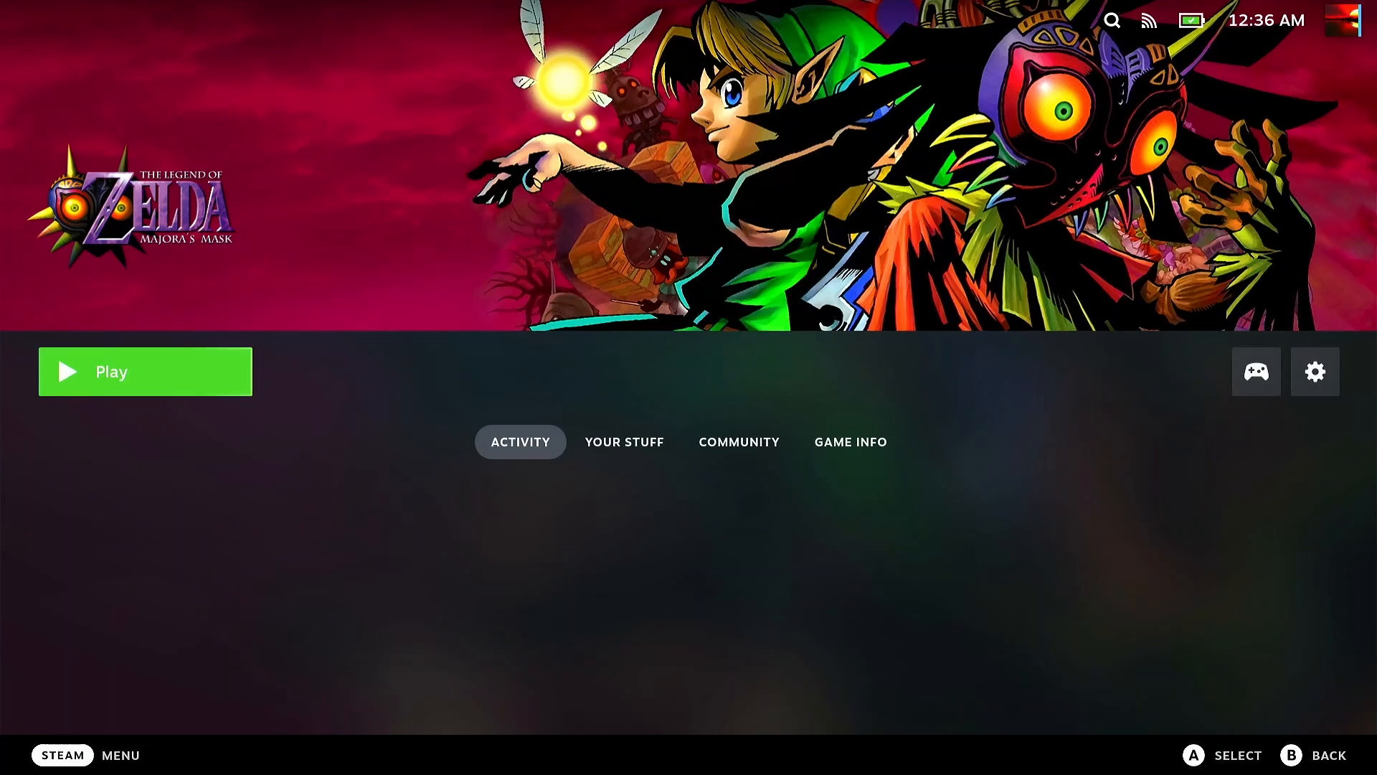
pyautogui.click(145, 371)
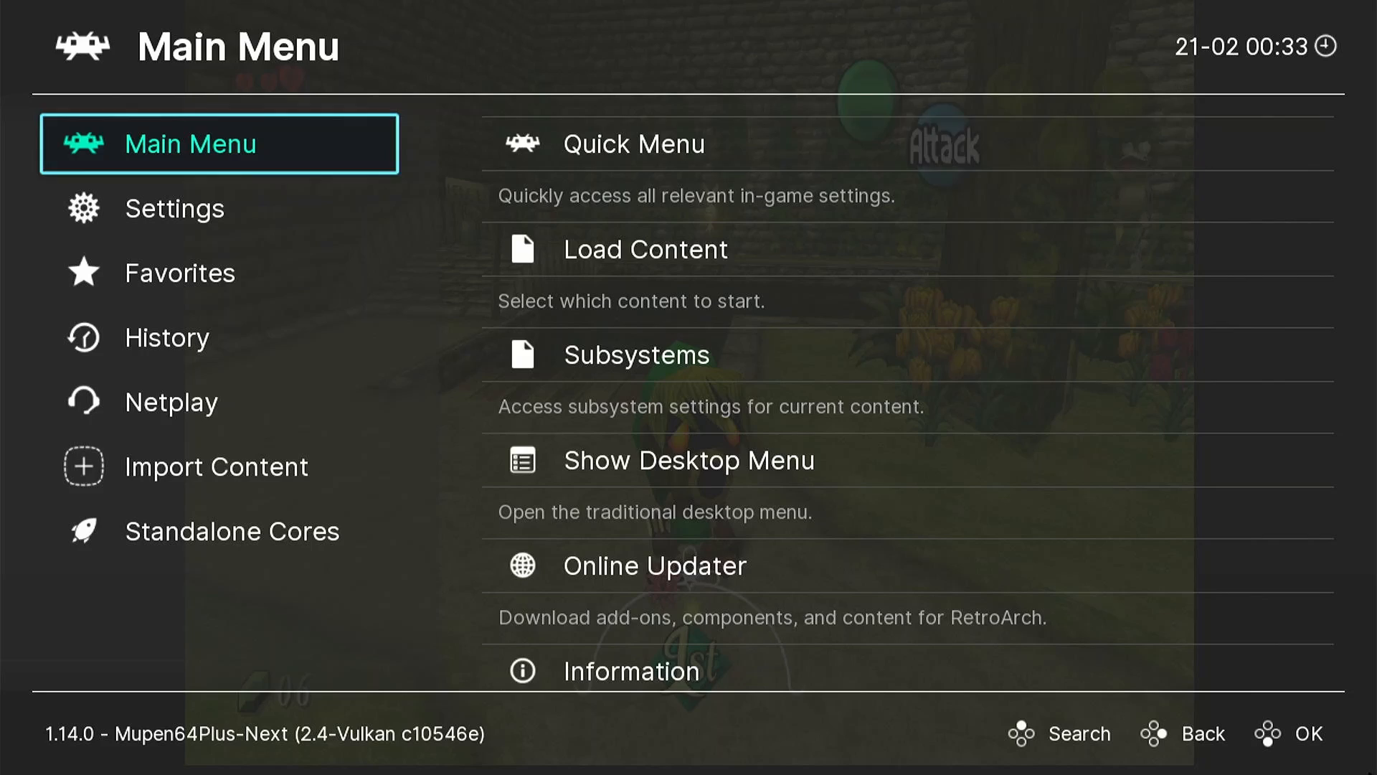
# Step: Reach the GLideN64 core options showing Wide (Stretched) aspect ratio and 4x native resolution
pyautogui.click(634, 144)
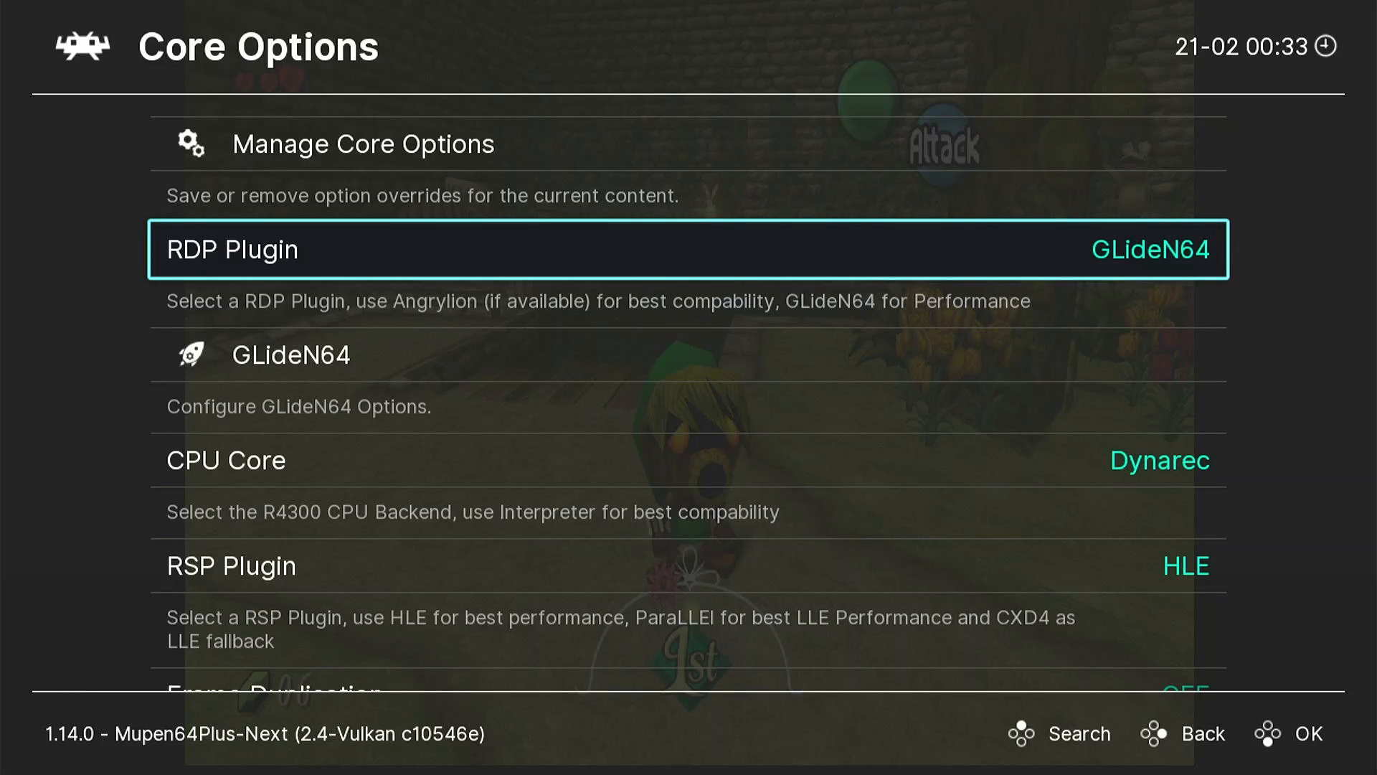
pyautogui.press('Down')
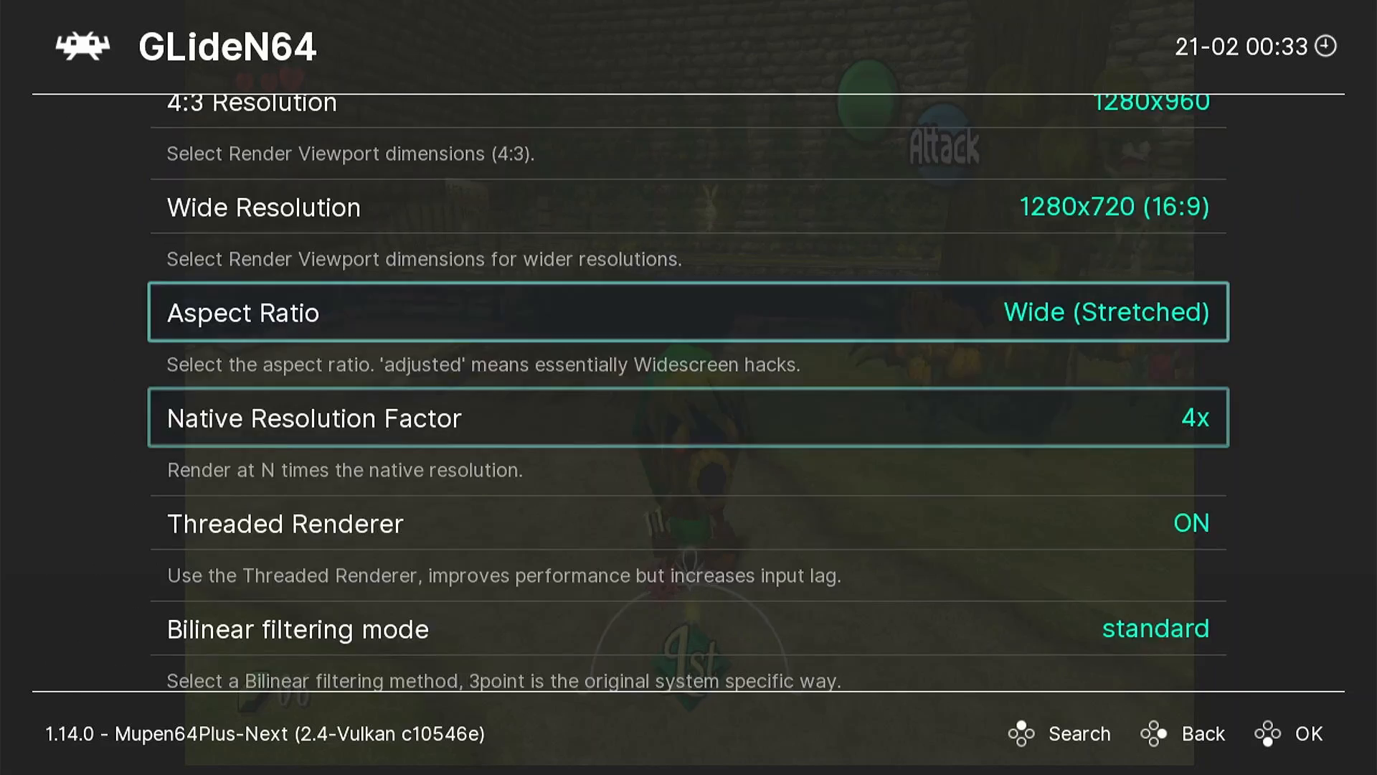
# Step: Scroll the GLideN64 options to confirm Use High-Res textures ON and Texture Enhancement As Is
pyautogui.scroll(-3)
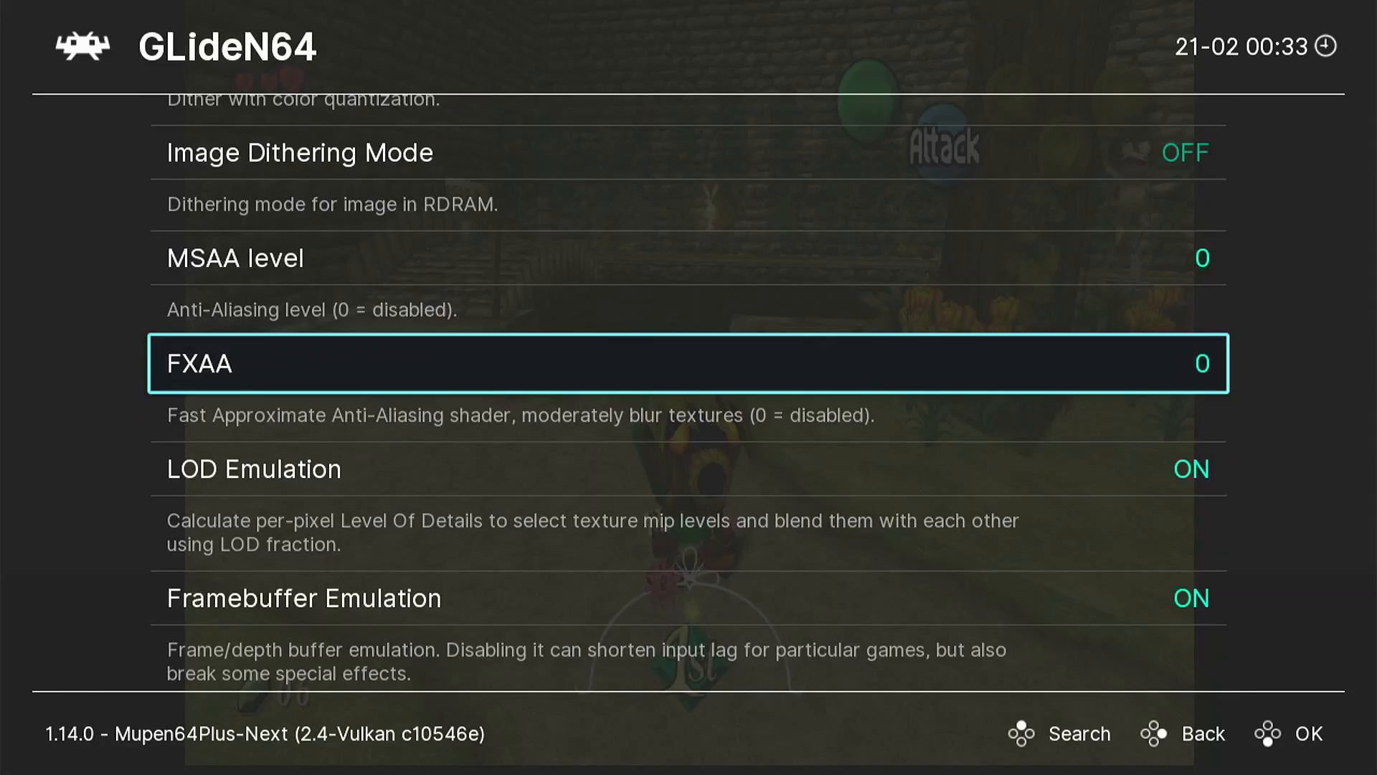
pyautogui.scroll(-3)
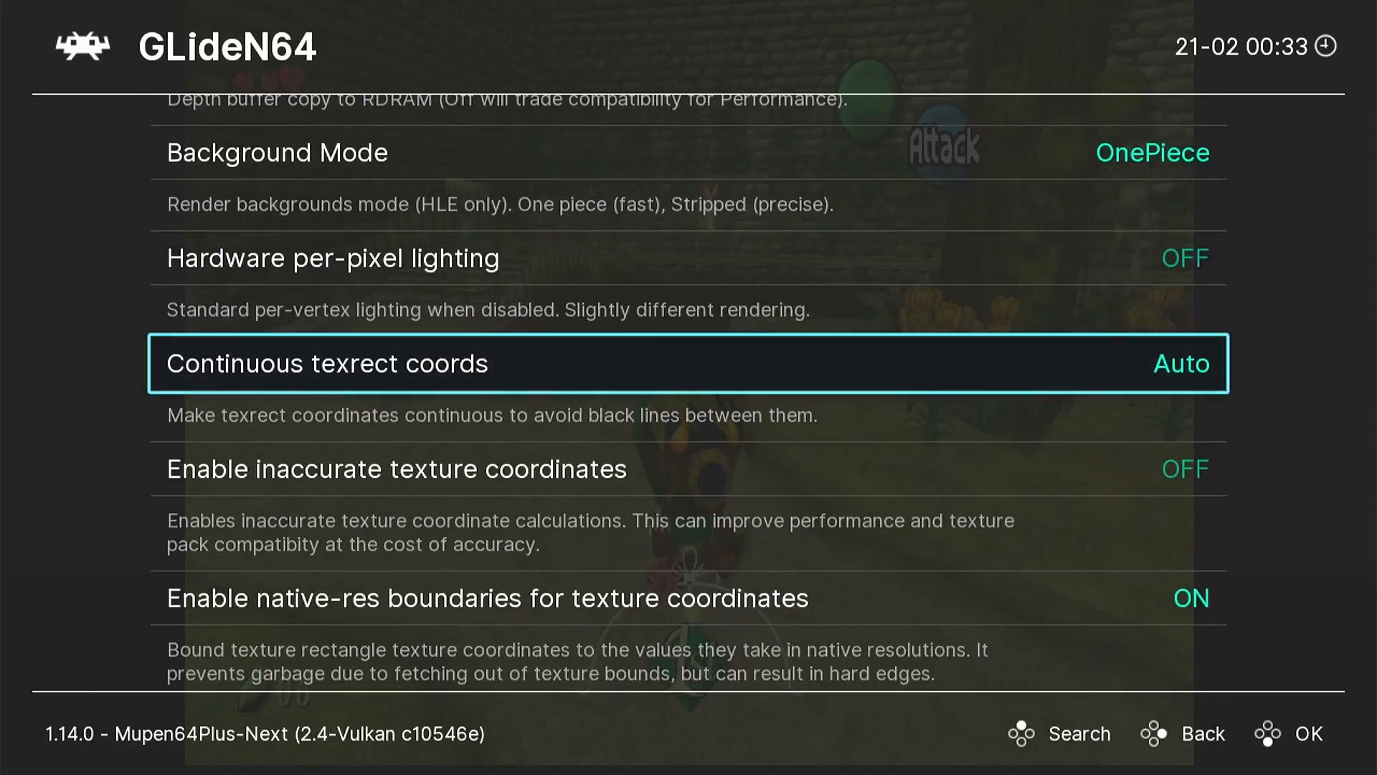
pyautogui.scroll(-3)
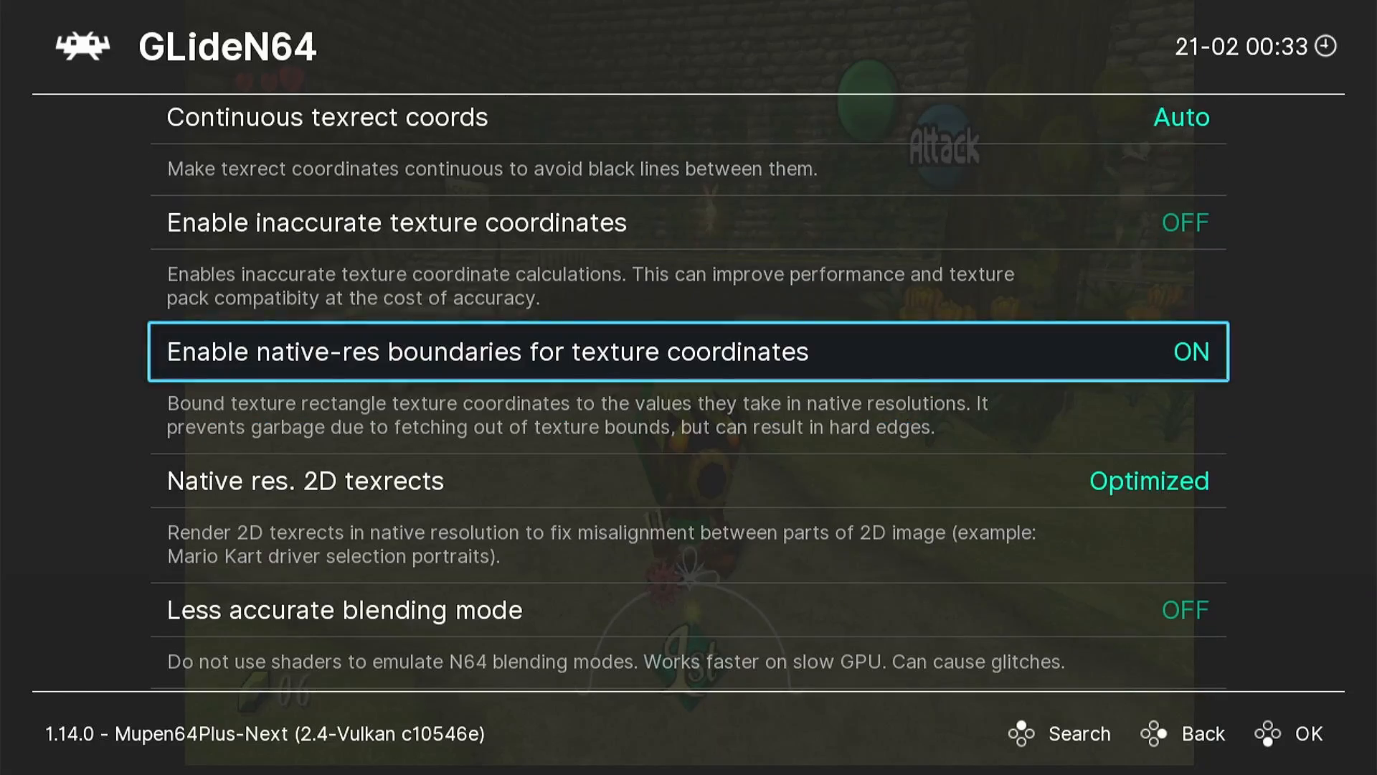
pyautogui.scroll(-3)
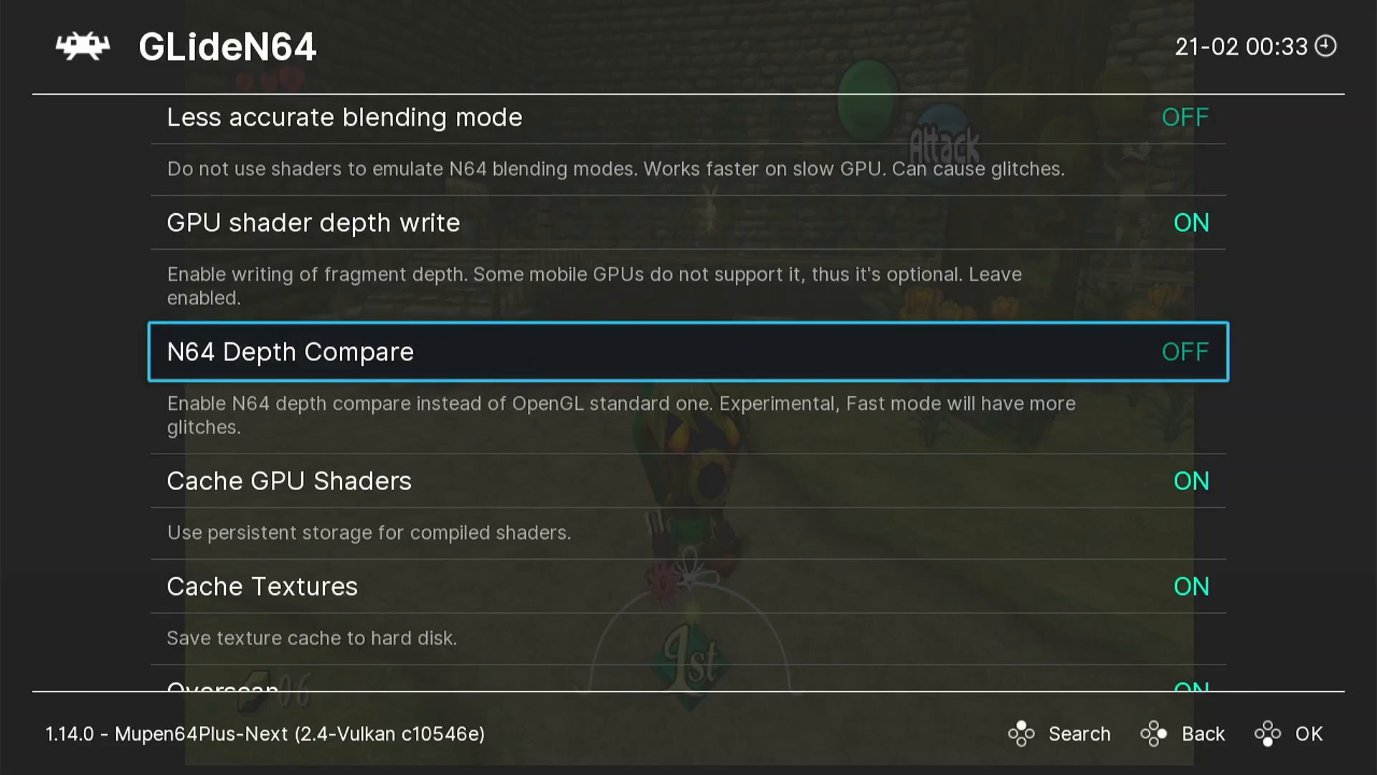
pyautogui.scroll(-3)
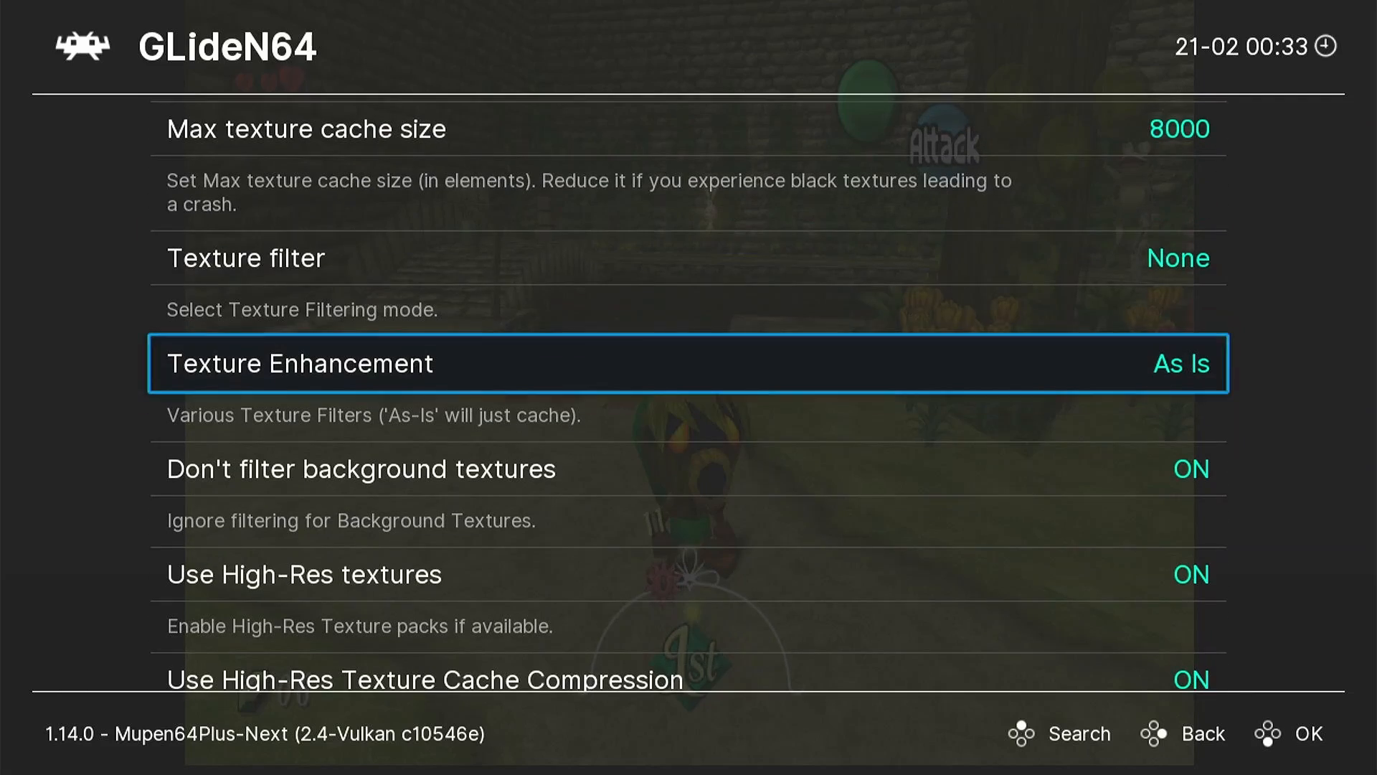
pyautogui.scroll(-3)
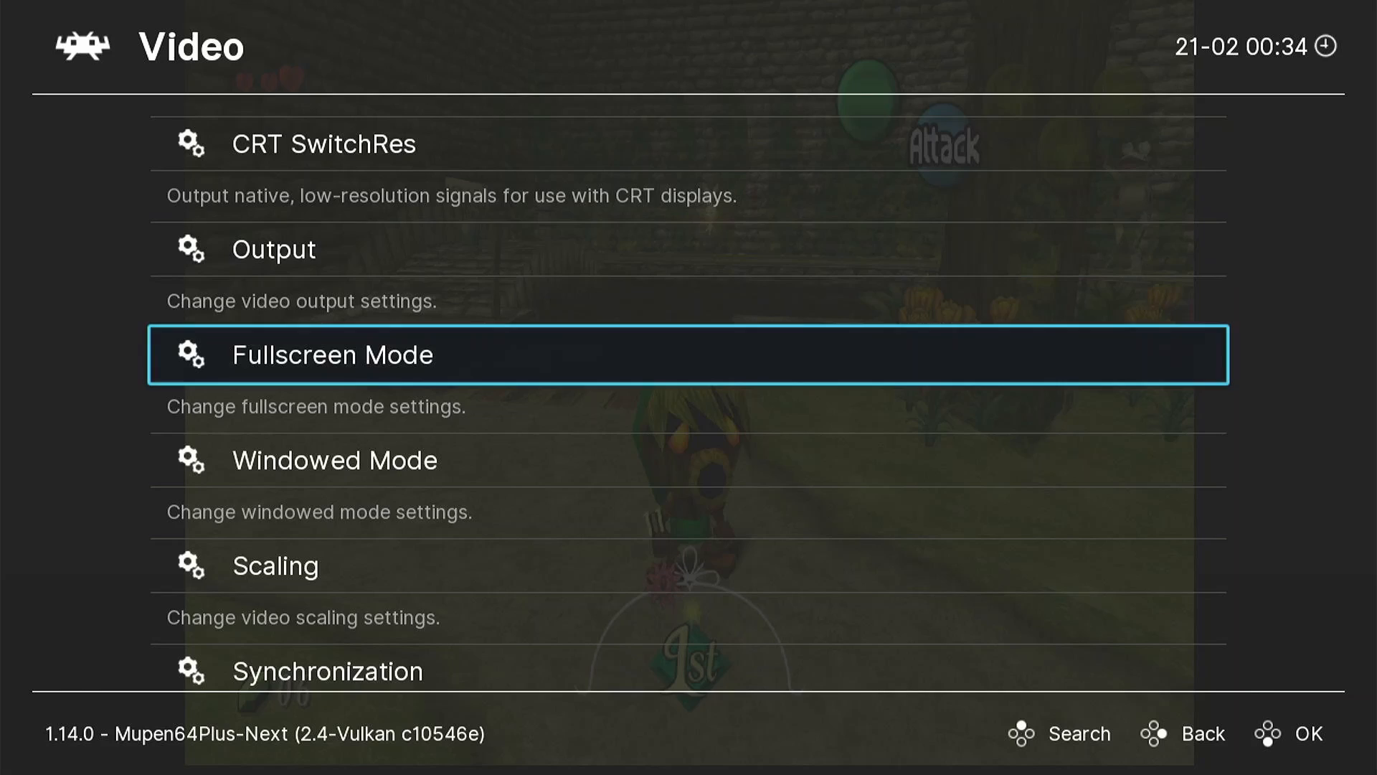
# Step: Scroll the Video settings list down toward the Scaling category
pyautogui.scroll(-3)
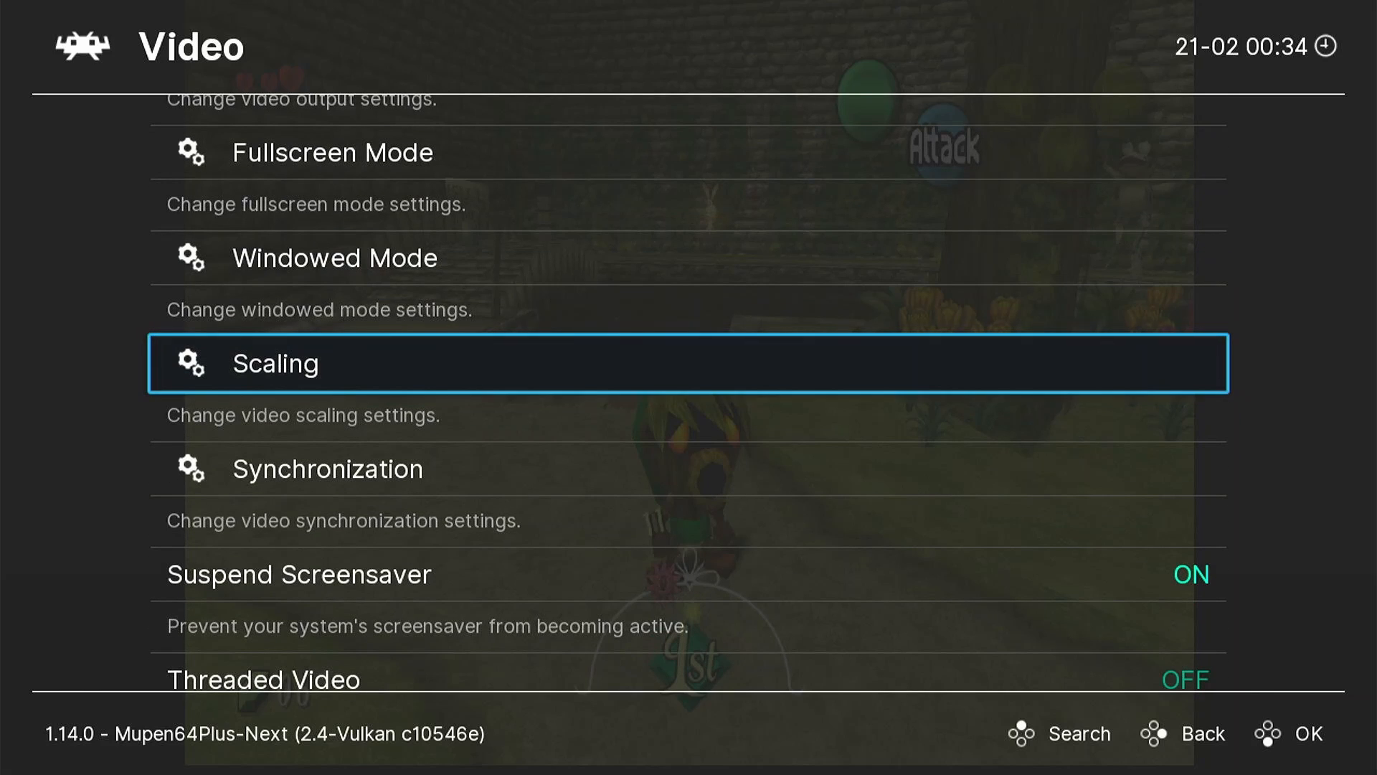